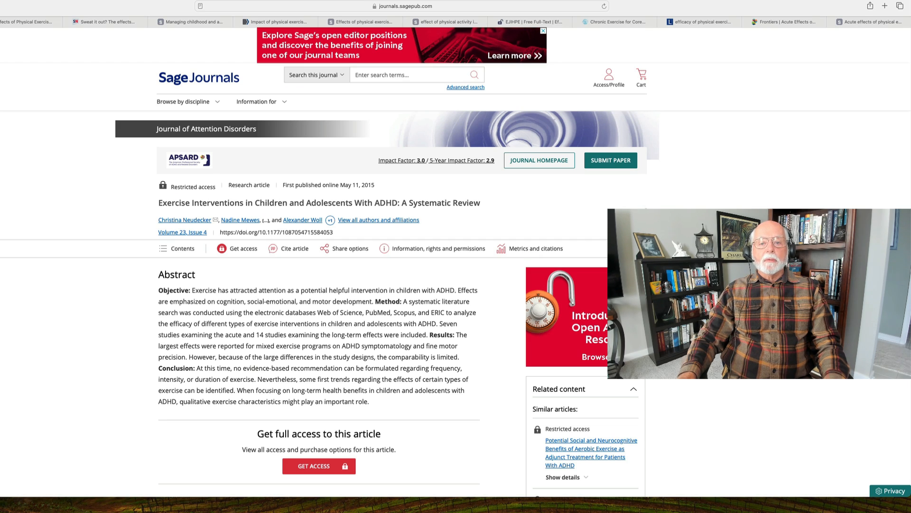
{"action": "mouse_move", "coordinate": [10, 70]}
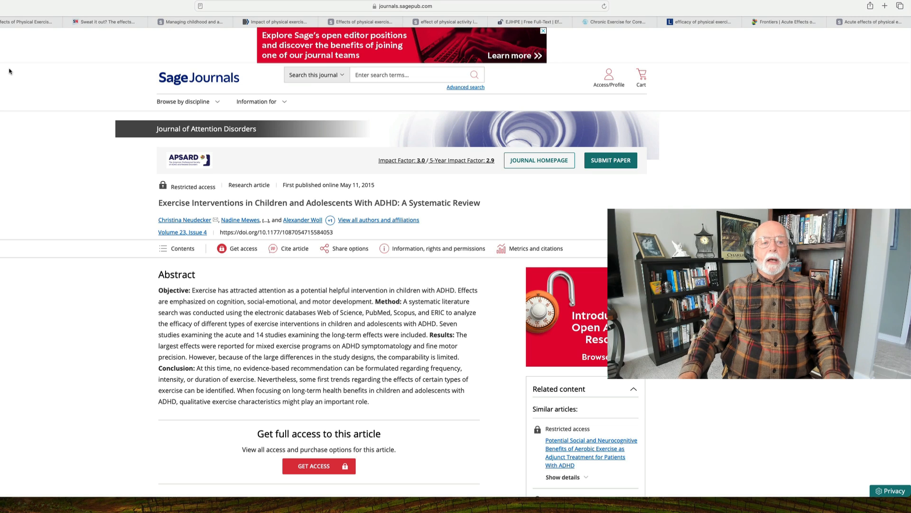
{"action": "mouse_move", "coordinate": [3, 75]}
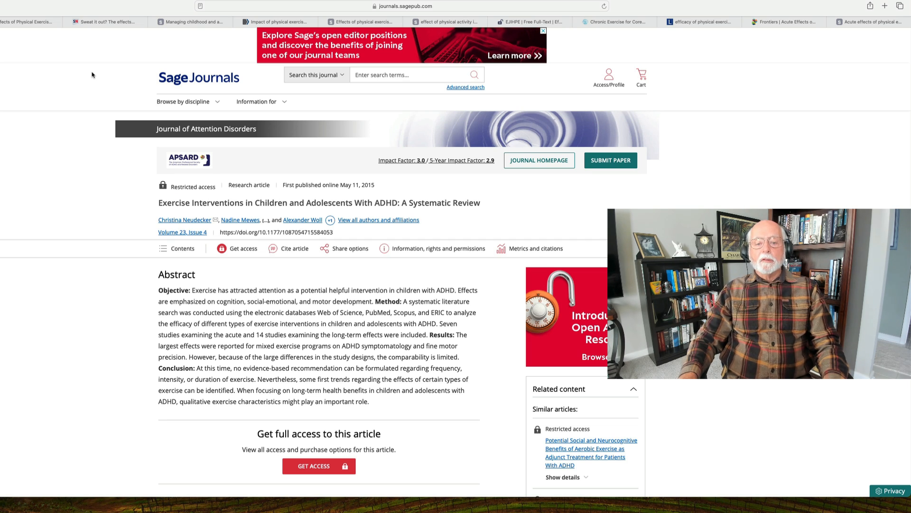
{"action": "mouse_move", "coordinate": [102, 120]}
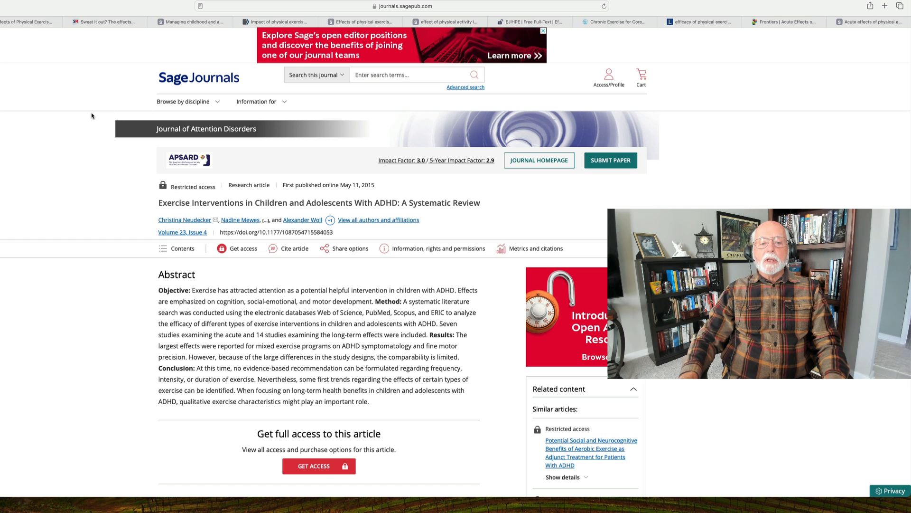
Switch to the 2016 Sage meta-analysis on exercise and ADHD functional outcomes and scroll to its abstract
{"action": "scroll", "scroll_direction": "down", "scroll_amount": 3}
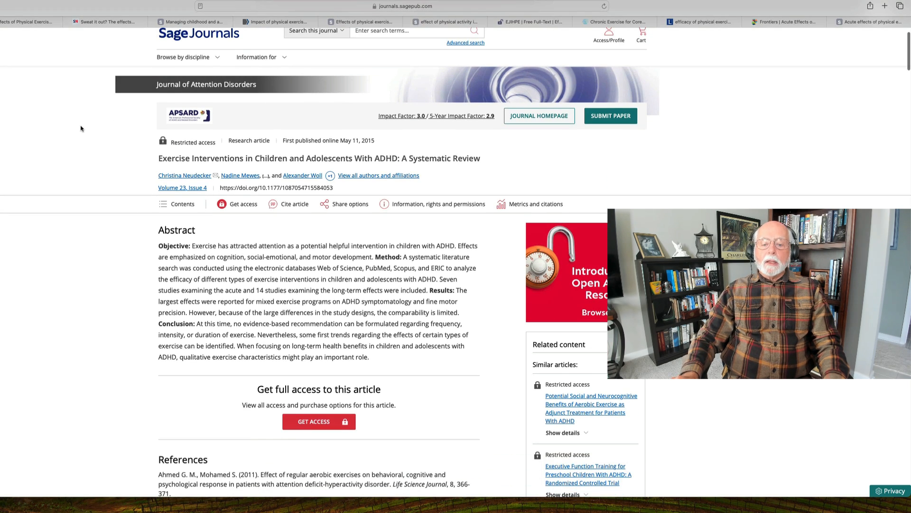
{"action": "scroll", "scroll_direction": "down", "scroll_amount": 3}
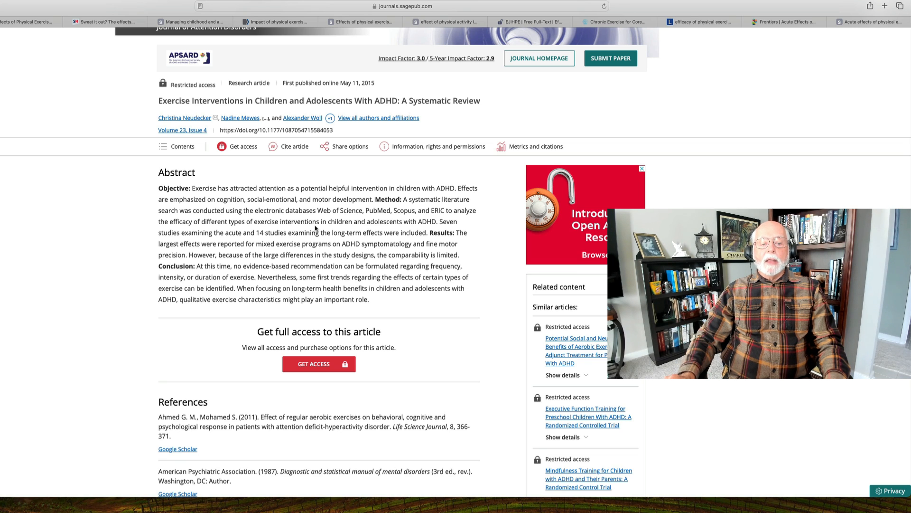
{"action": "scroll", "scroll_direction": "down", "scroll_amount": 3}
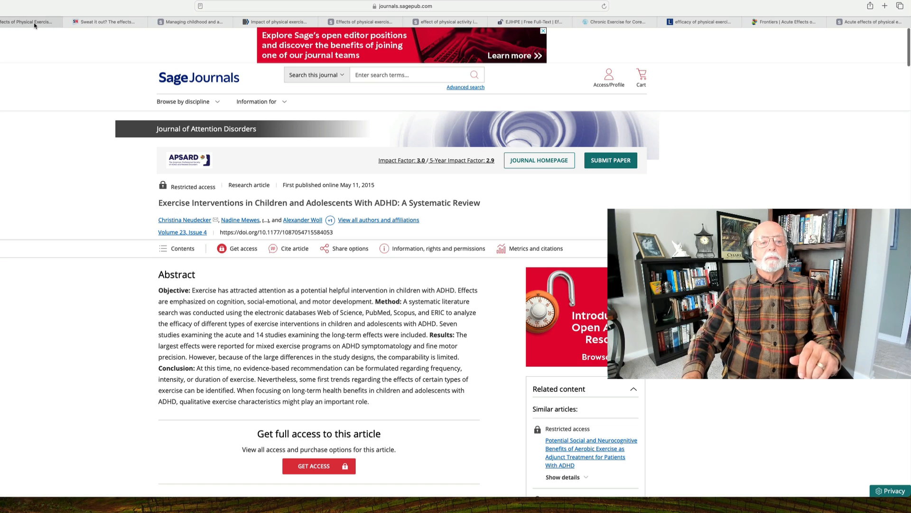
{"action": "left_click", "coordinate": [26, 22]}
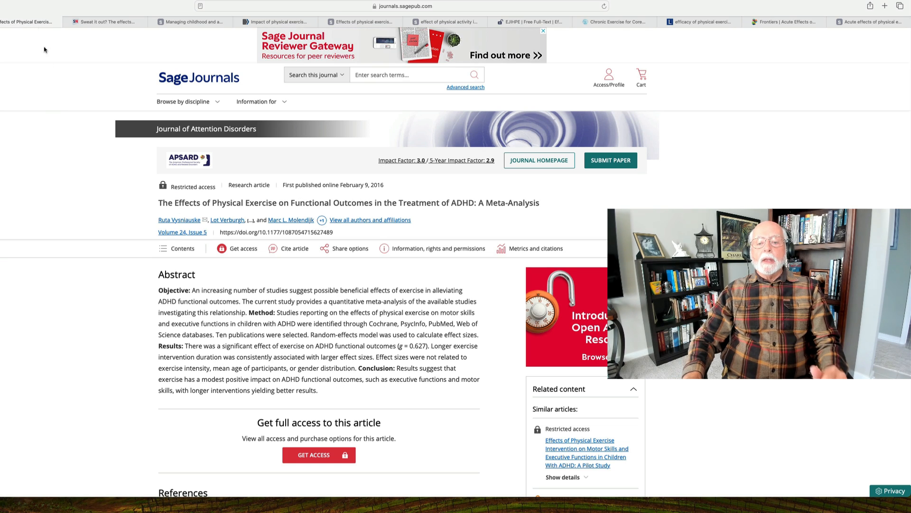
{"action": "scroll", "scroll_direction": "down", "scroll_amount": 3}
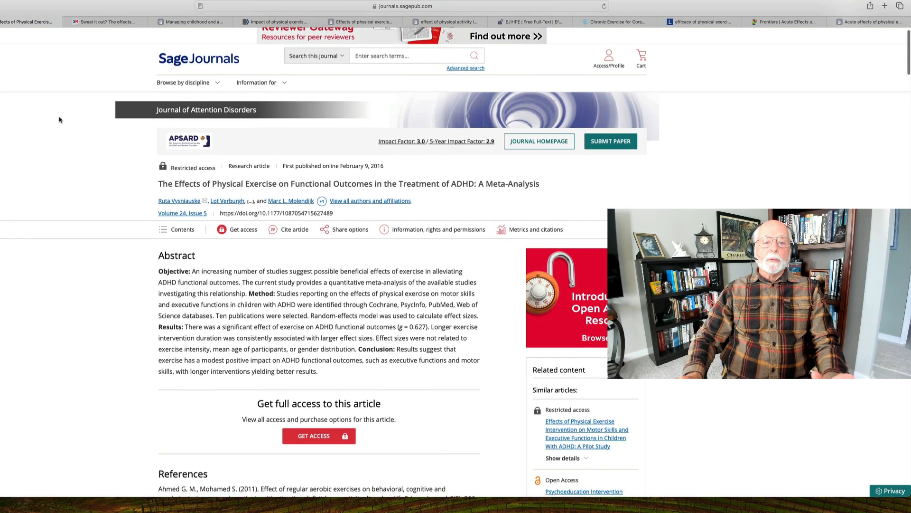
{"action": "scroll", "scroll_direction": "down", "scroll_amount": 3}
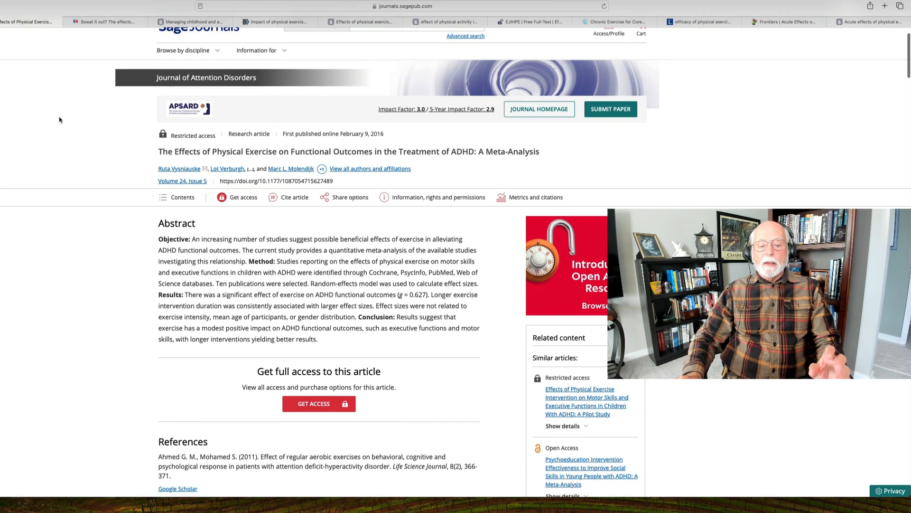
{"action": "scroll", "scroll_direction": "down", "scroll_amount": 3}
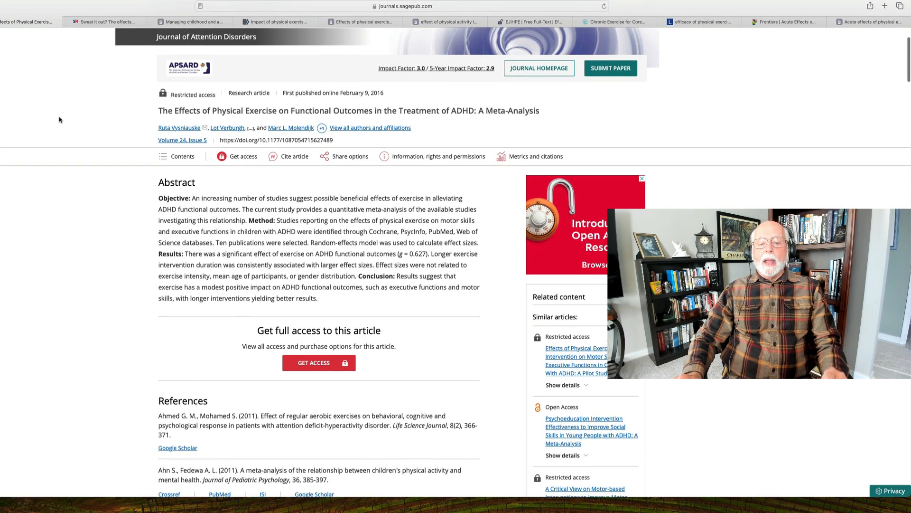
{"action": "scroll", "scroll_direction": "down", "scroll_amount": 3}
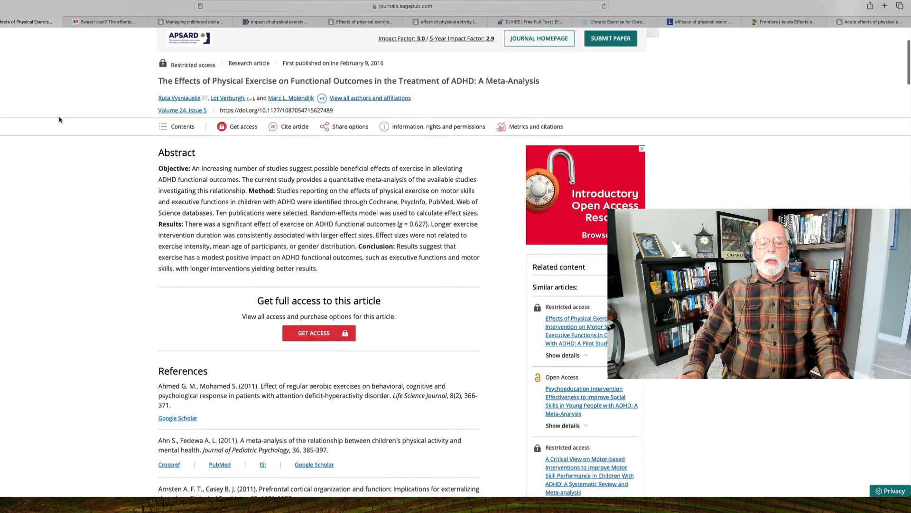
{"action": "scroll", "scroll_direction": "down", "scroll_amount": 3}
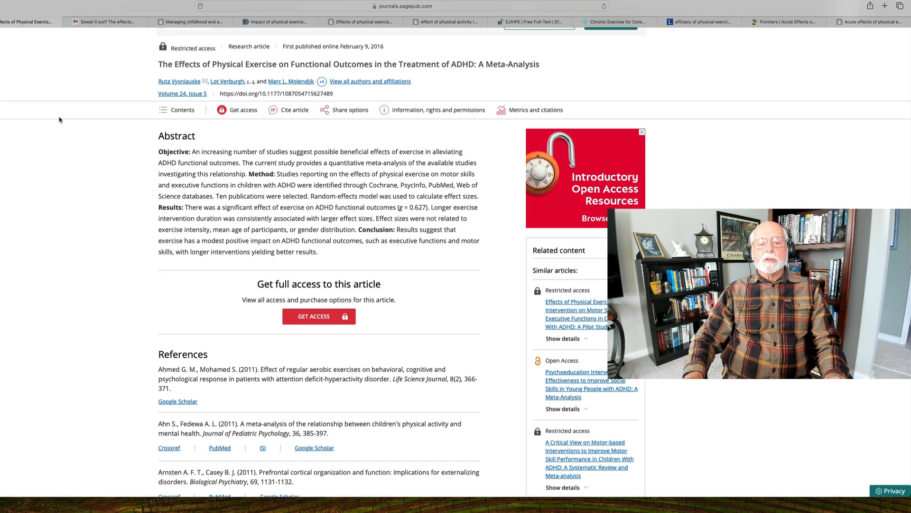
{"action": "mouse_move", "coordinate": [122, 235]}
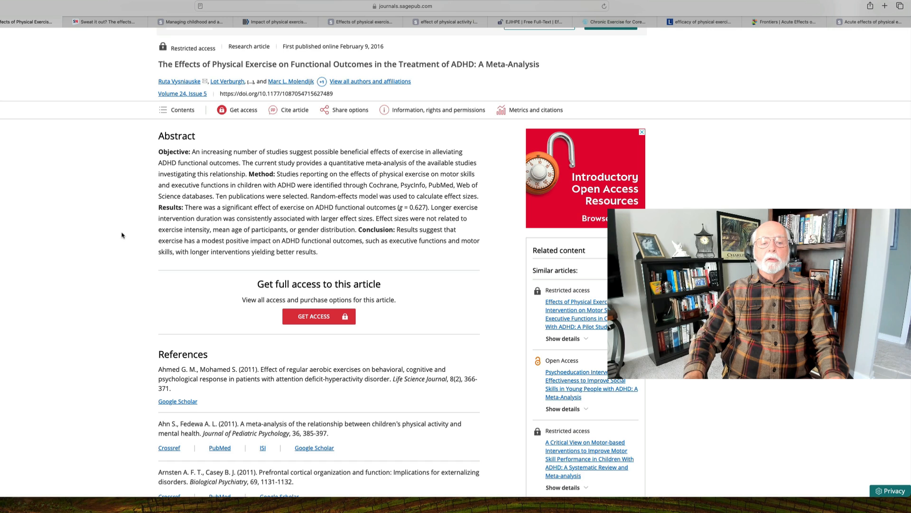
{"action": "mouse_move", "coordinate": [284, 207]}
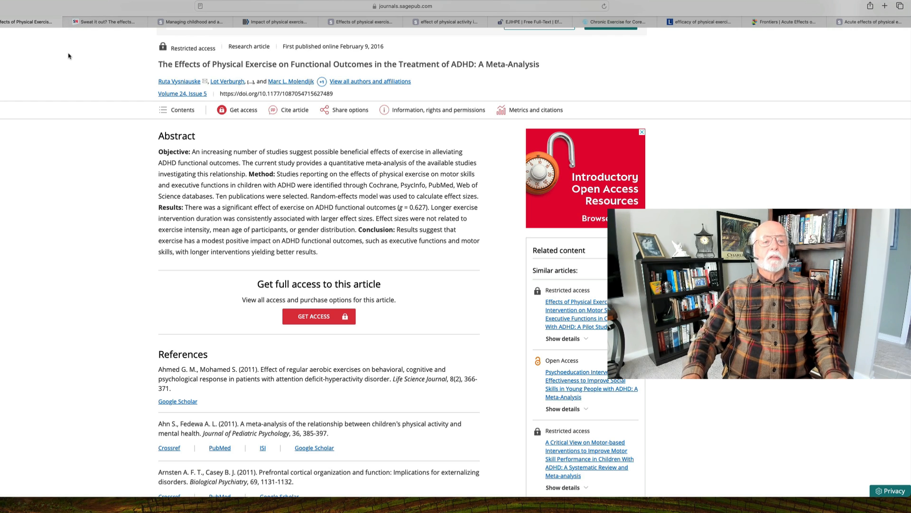
Switch to the 2016 Springer review 'Sweat it out?' and scroll through its abstract
{"action": "left_click", "coordinate": [104, 22]}
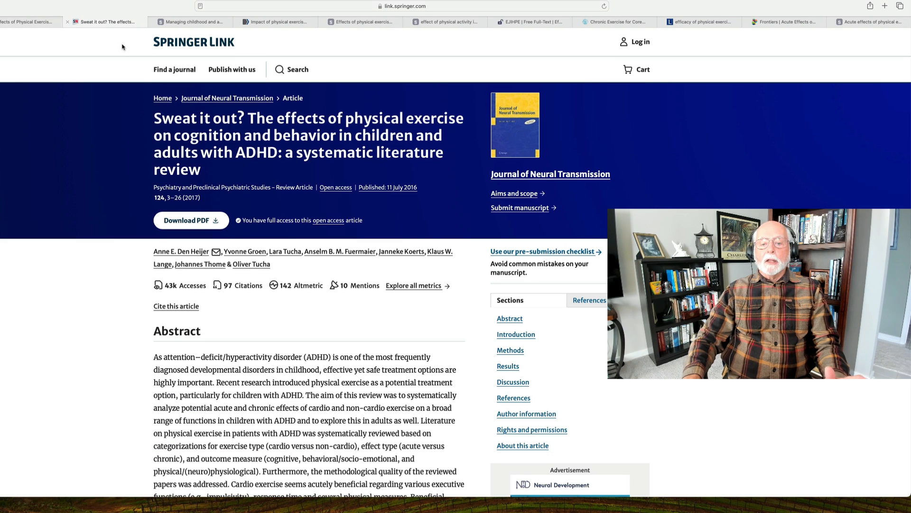
{"action": "mouse_move", "coordinate": [114, 127]}
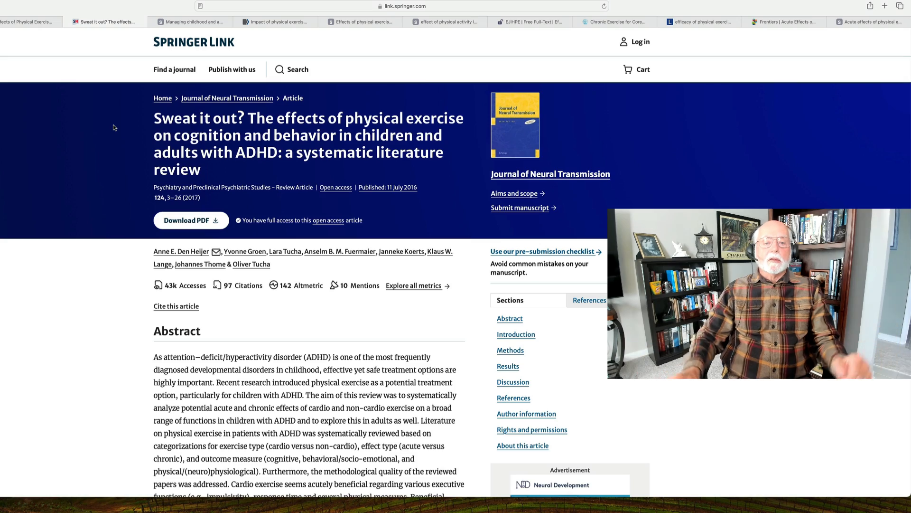
{"action": "scroll", "scroll_direction": "down", "scroll_amount": 3}
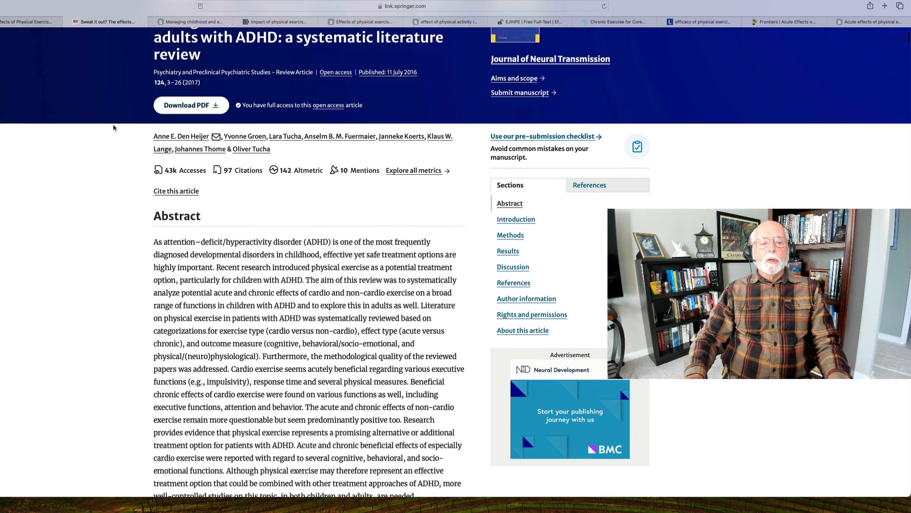
{"action": "scroll", "scroll_direction": "down", "scroll_amount": 3}
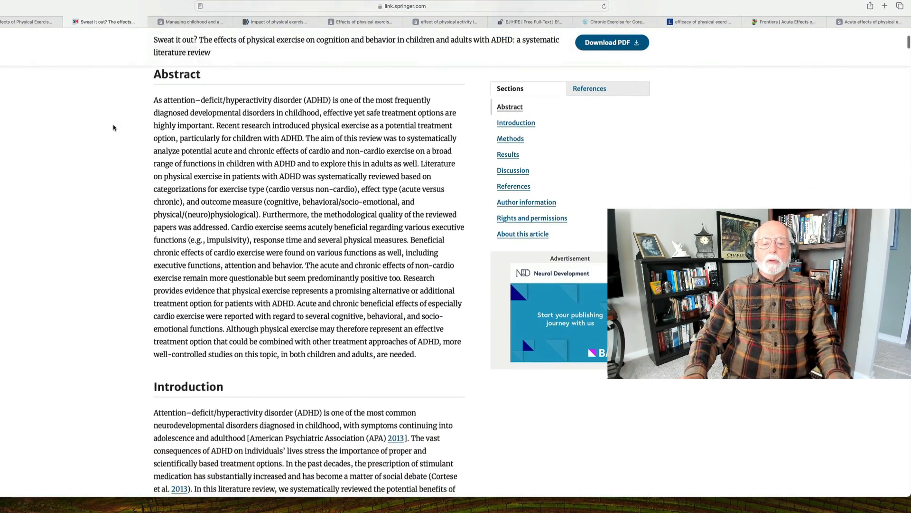
{"action": "scroll", "scroll_direction": "down", "scroll_amount": 3}
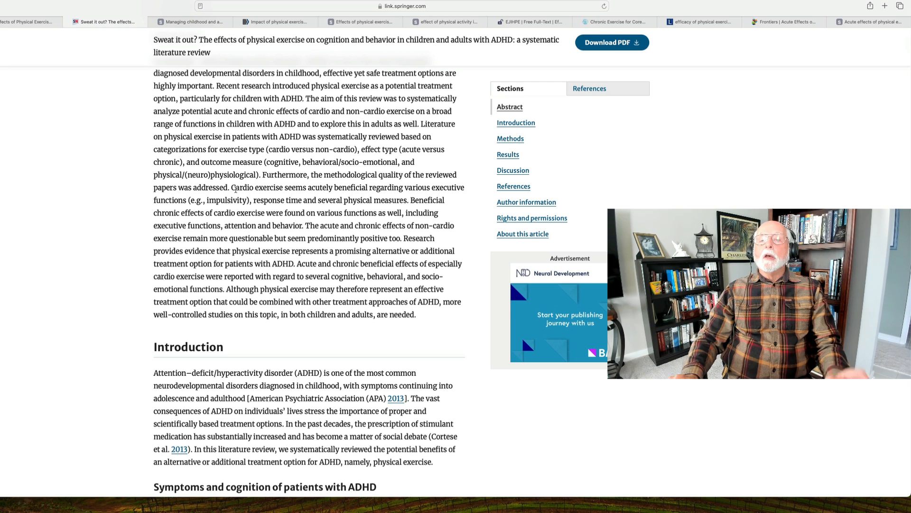
{"action": "scroll", "scroll_direction": "down", "scroll_amount": 3}
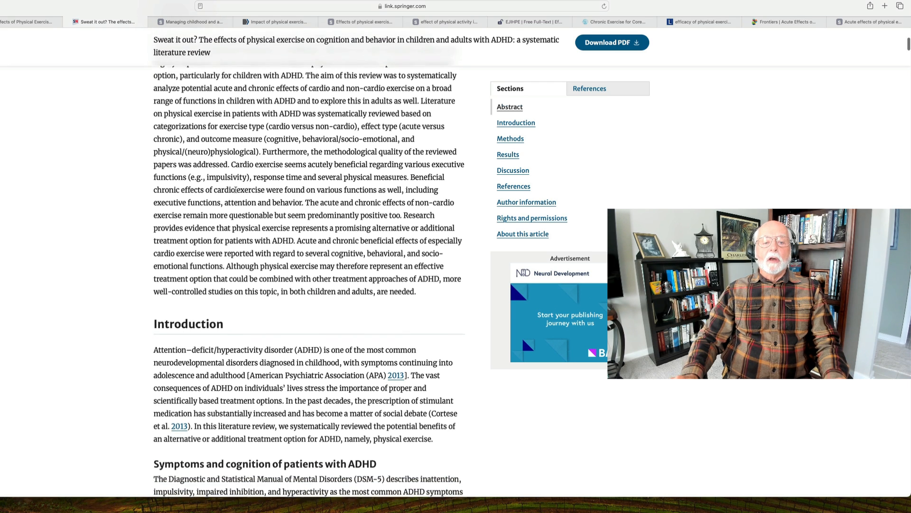
{"action": "scroll", "scroll_direction": "down", "scroll_amount": 3}
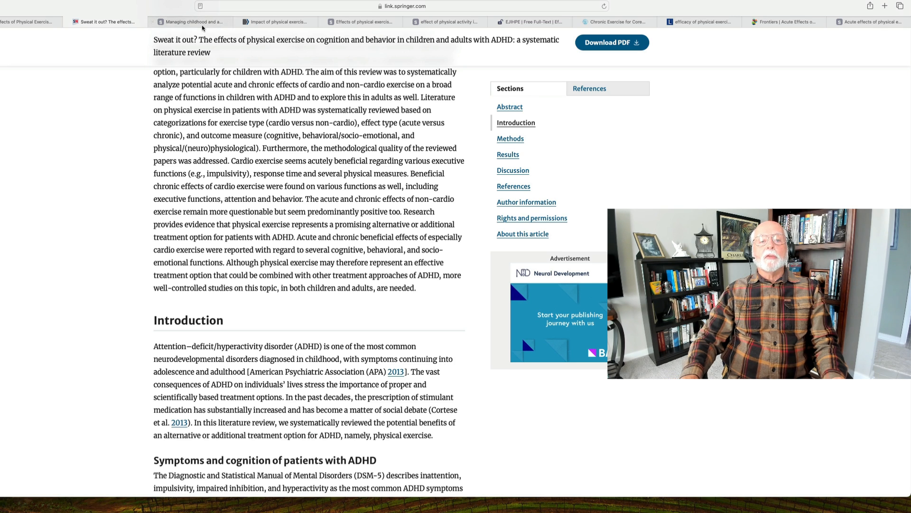
Read the 2017 ScienceDirect abstract on managing childhood ADHD with exercise
{"action": "left_click", "coordinate": [192, 21]}
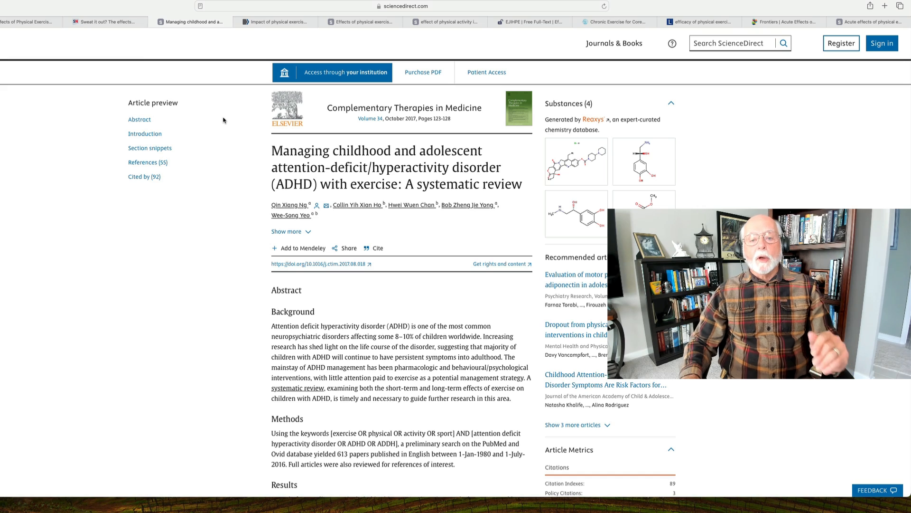
{"action": "scroll", "scroll_direction": "down", "scroll_amount": 3}
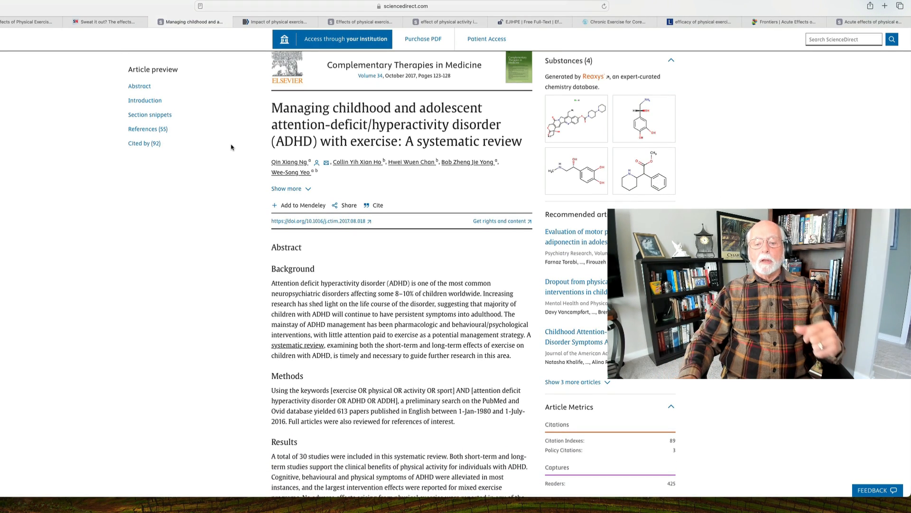
{"action": "scroll", "scroll_direction": "down", "scroll_amount": 3}
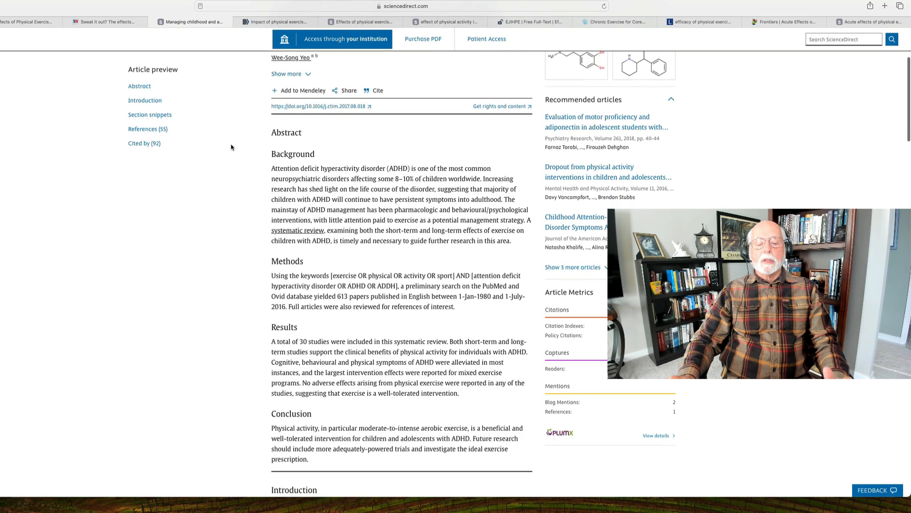
{"action": "scroll", "scroll_direction": "down", "scroll_amount": 3}
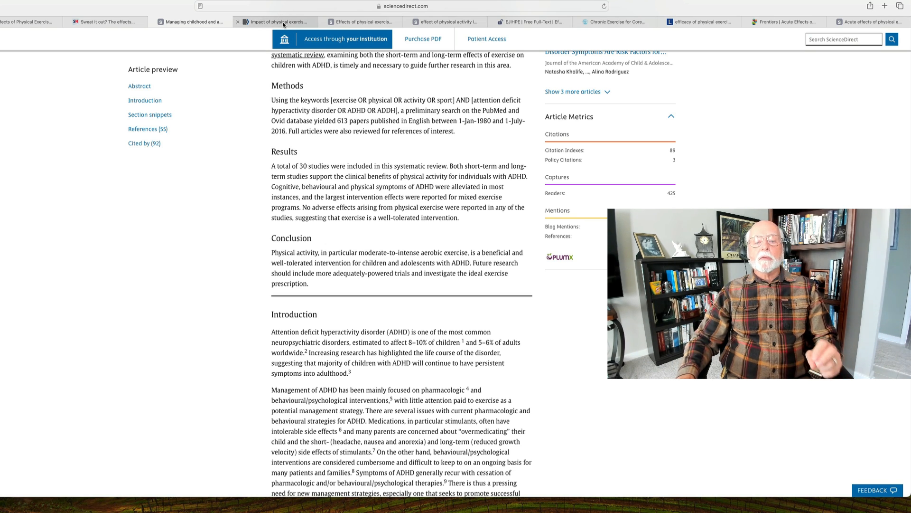
{"action": "mouse_move", "coordinate": [278, 22]}
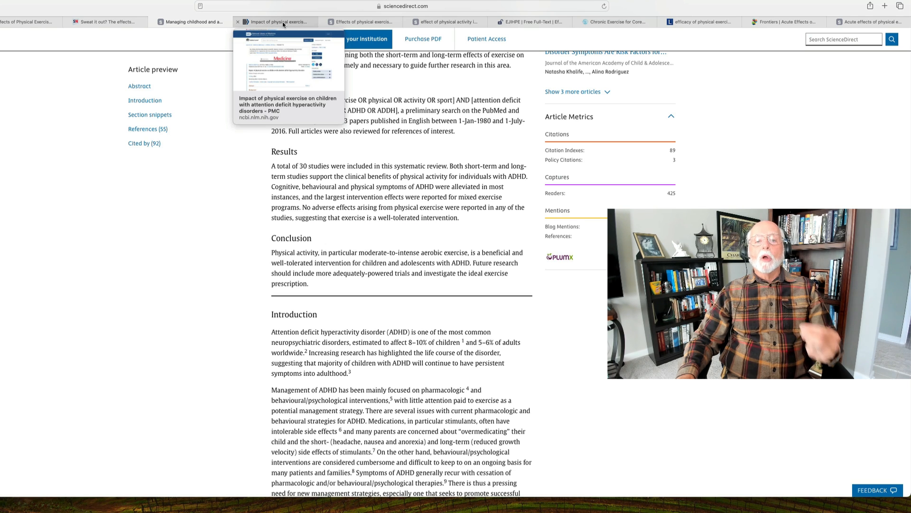
{"action": "left_click", "coordinate": [277, 23]}
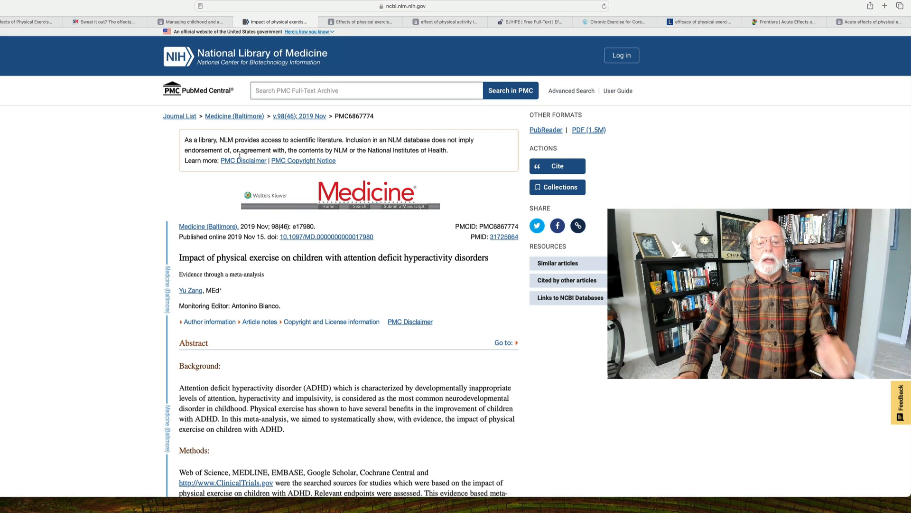
{"action": "scroll", "scroll_direction": "down", "scroll_amount": 3}
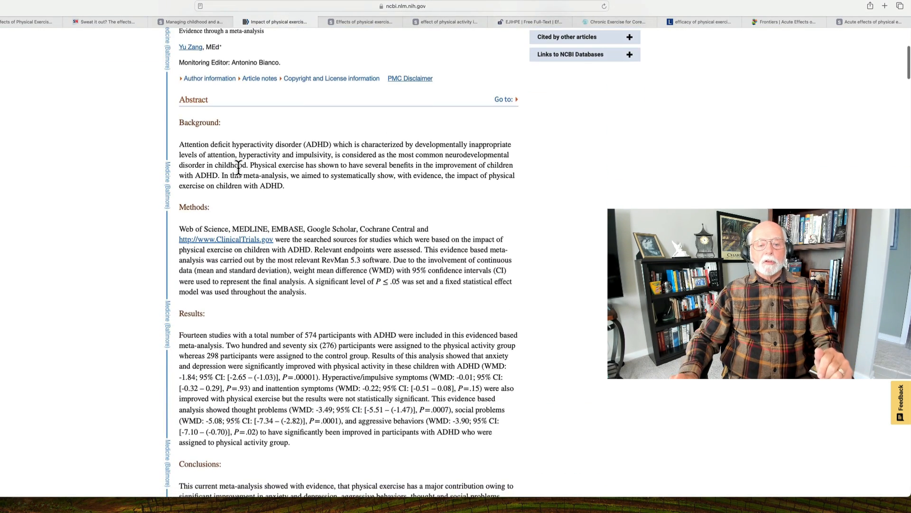
{"action": "scroll", "scroll_direction": "down", "scroll_amount": 3}
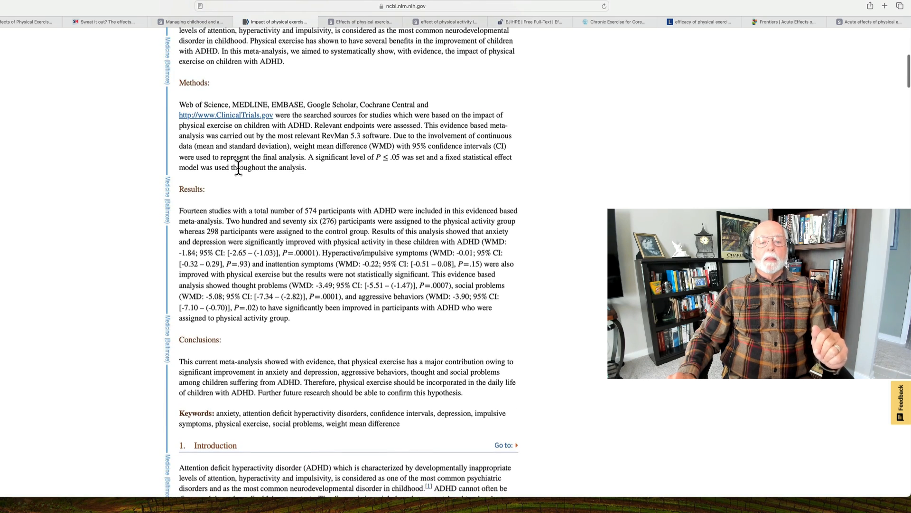
{"action": "scroll", "scroll_direction": "down", "scroll_amount": 3}
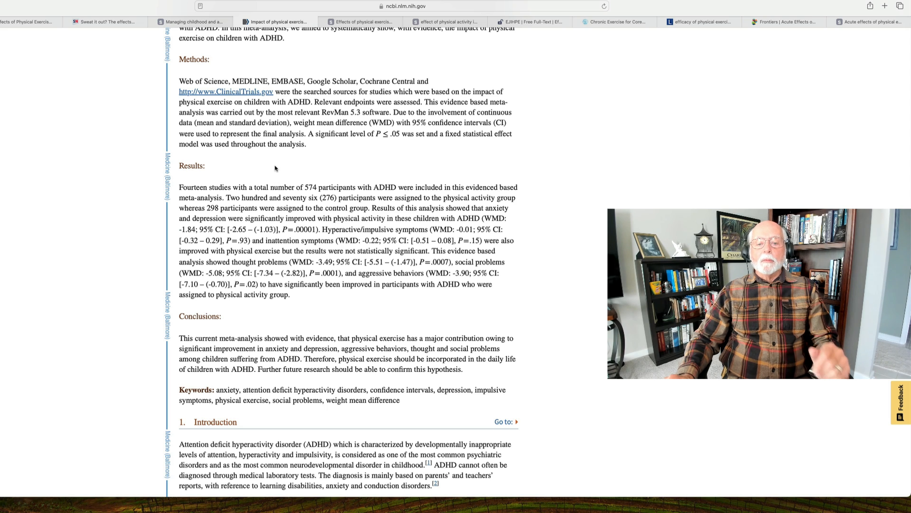
{"action": "scroll", "scroll_direction": "down", "scroll_amount": 3}
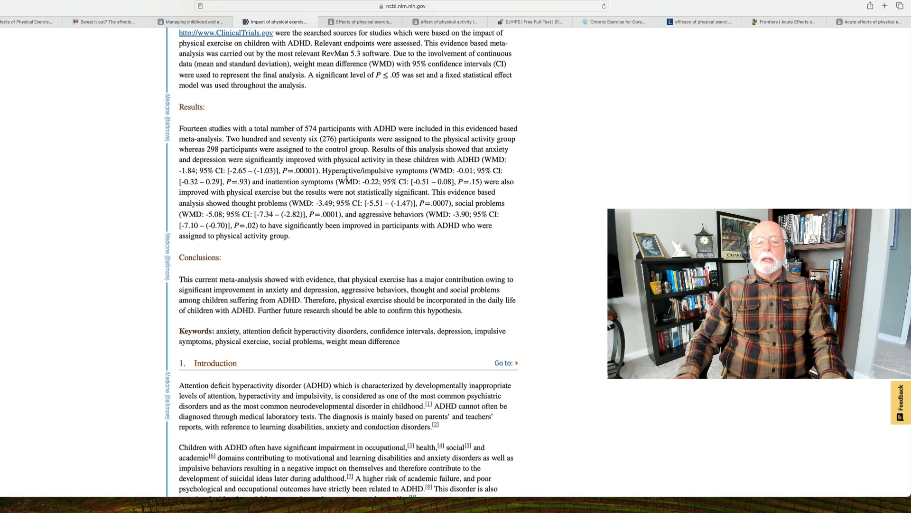
{"action": "scroll", "scroll_direction": "down", "scroll_amount": 3}
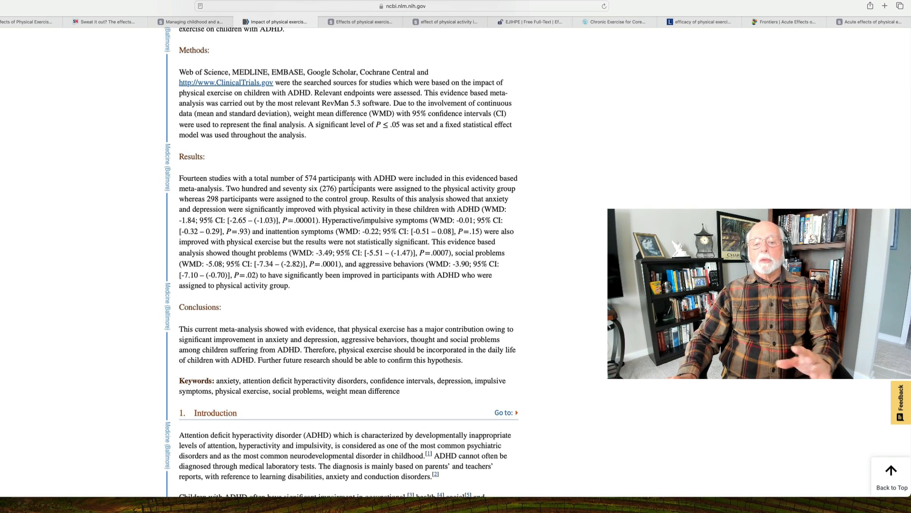
{"action": "scroll", "scroll_direction": "down", "scroll_amount": 3}
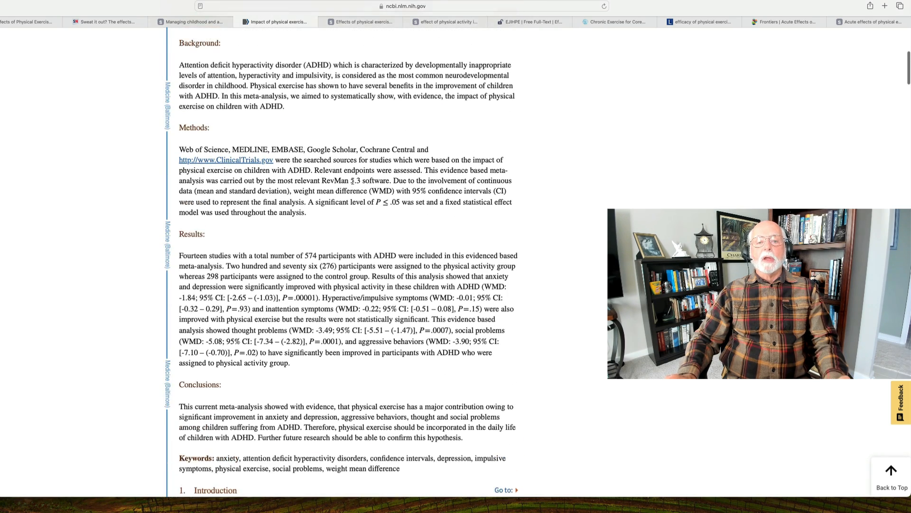
Switch to the 2022 Psychiatry Research meta-analysis and read its Highlights and Abstract
{"action": "left_click", "coordinate": [360, 22]}
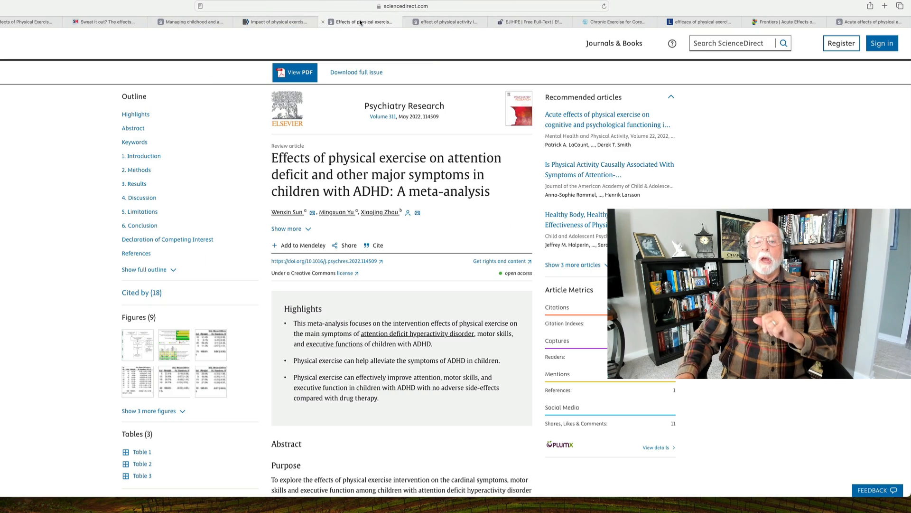
{"action": "mouse_move", "coordinate": [360, 22]}
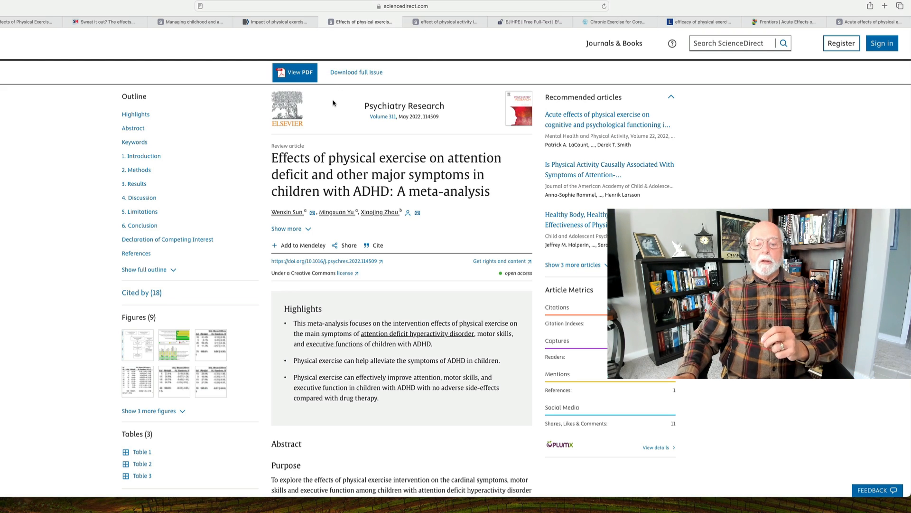
{"action": "scroll", "scroll_direction": "down", "scroll_amount": 3}
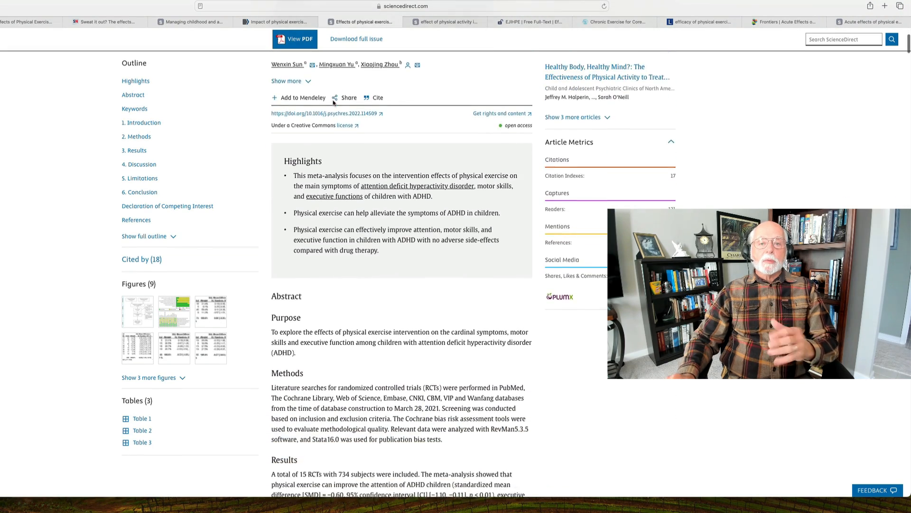
{"action": "scroll", "scroll_direction": "down", "scroll_amount": 3}
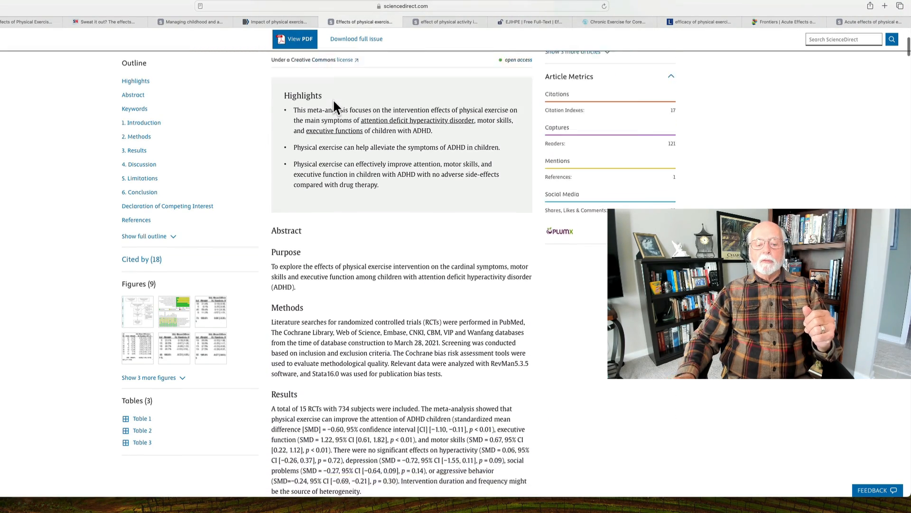
{"action": "scroll", "scroll_direction": "down", "scroll_amount": 3}
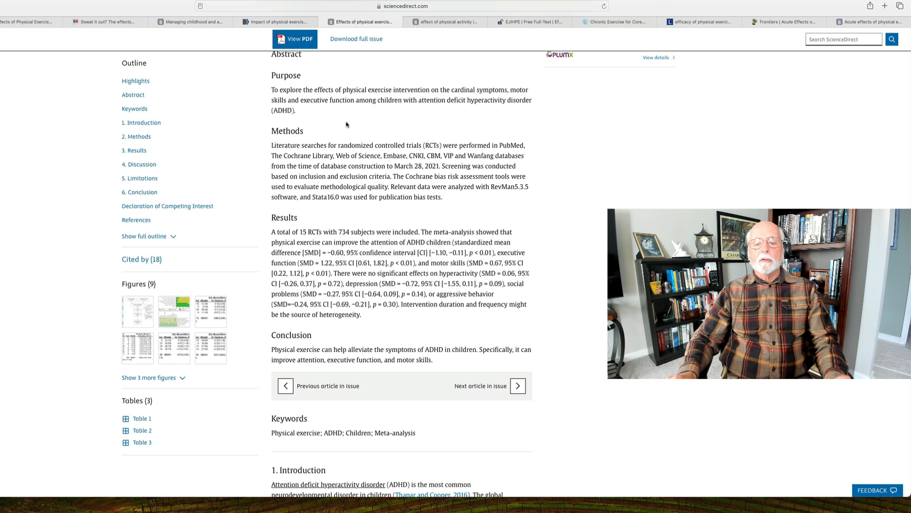
{"action": "scroll", "scroll_direction": "down", "scroll_amount": 3}
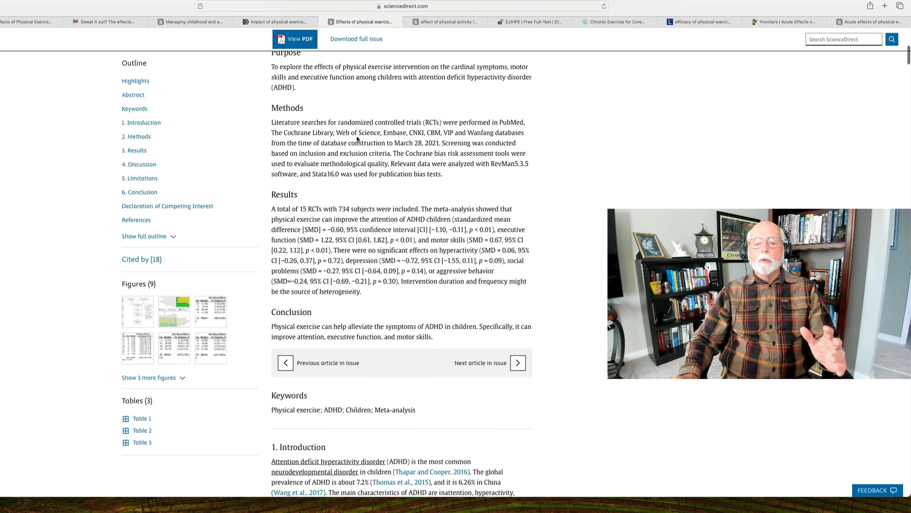
{"action": "scroll", "scroll_direction": "down", "scroll_amount": 3}
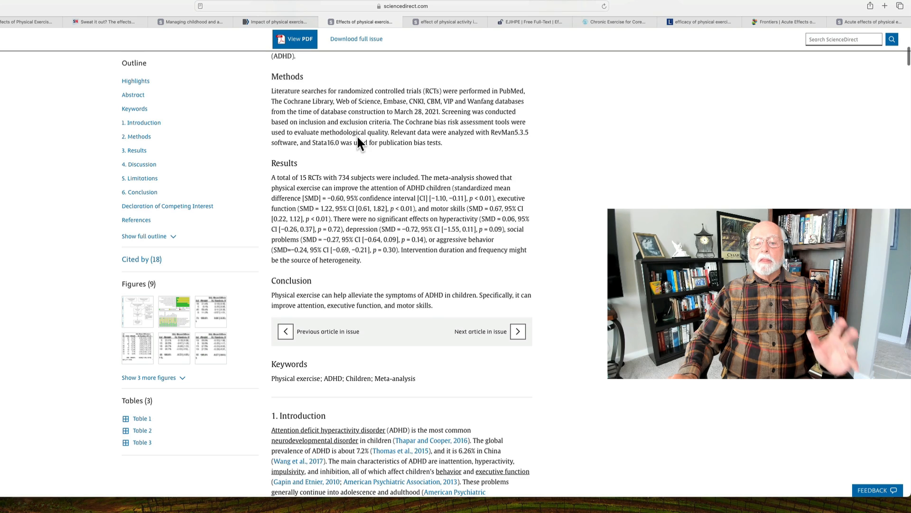
{"action": "scroll", "scroll_direction": "down", "scroll_amount": 3}
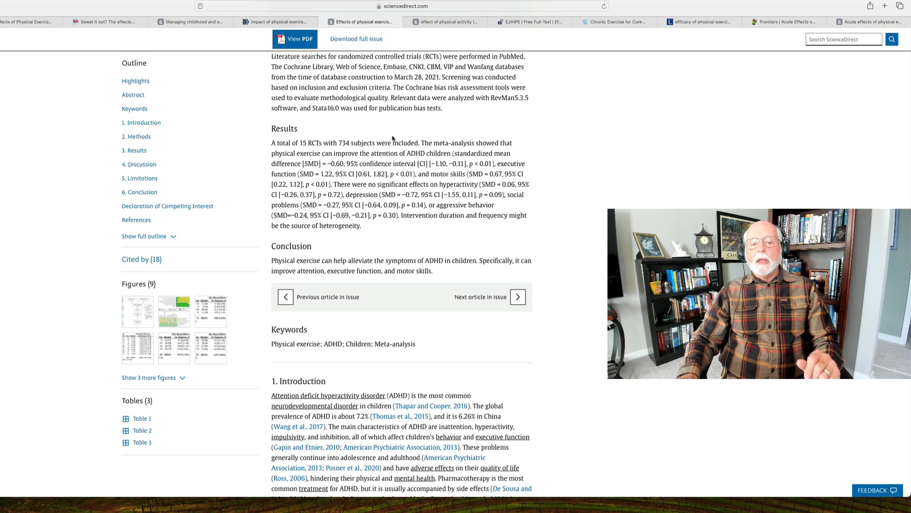
{"action": "scroll", "scroll_direction": "down", "scroll_amount": 3}
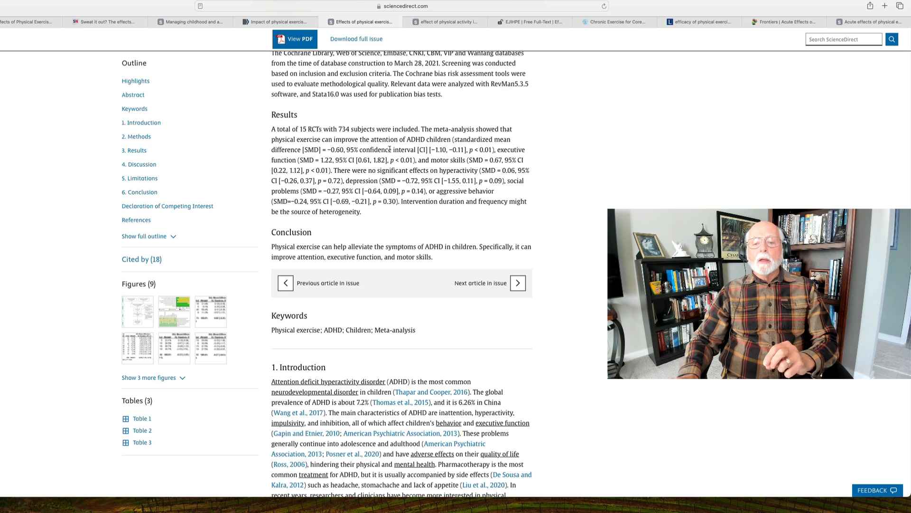
{"action": "scroll", "scroll_direction": "down", "scroll_amount": 3}
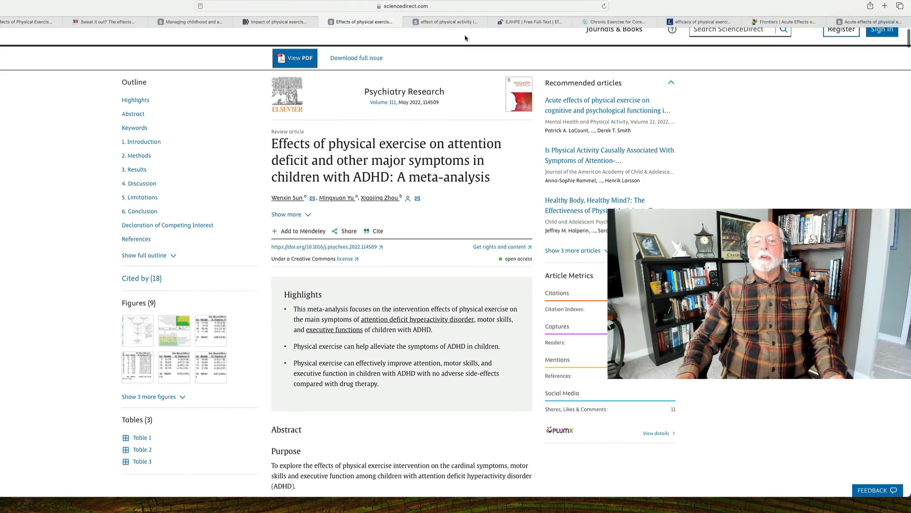
Switch to the 2021 review on physical activity and executive functions and read its abstract
{"action": "left_click", "coordinate": [445, 21]}
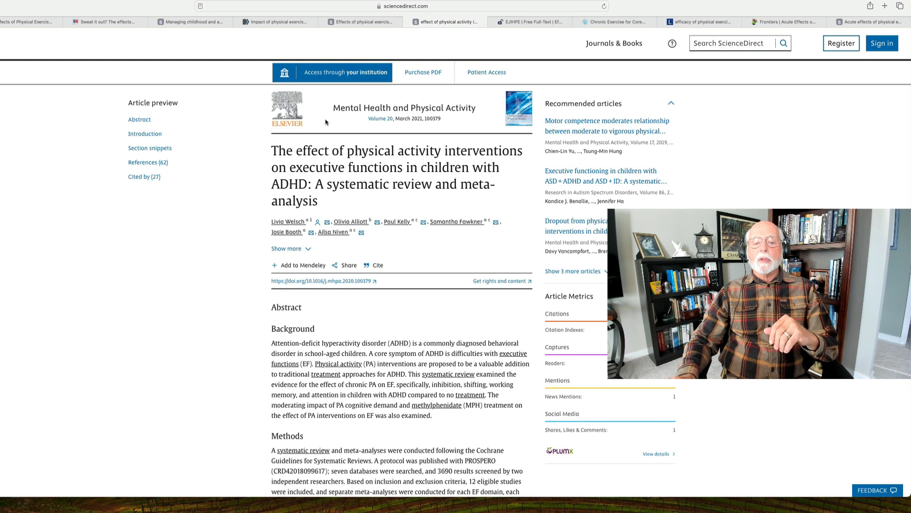
{"action": "scroll", "scroll_direction": "down", "scroll_amount": 3}
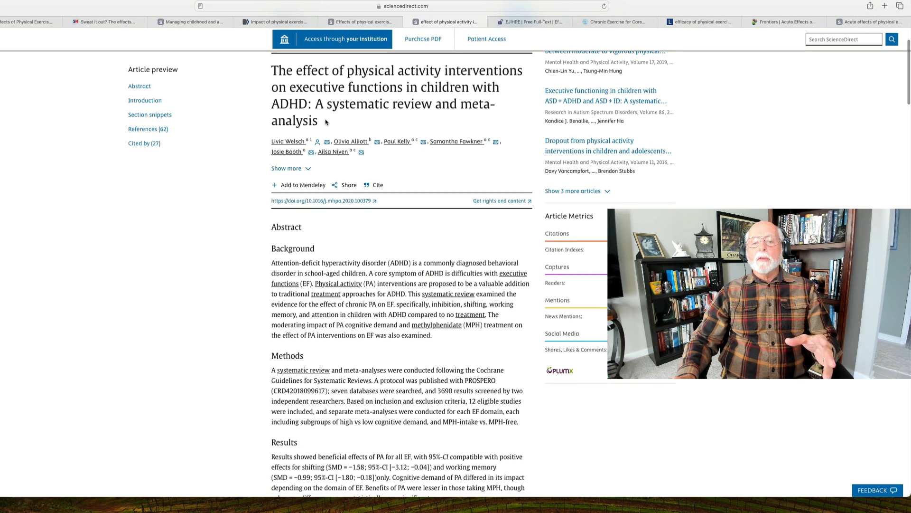
{"action": "scroll", "scroll_direction": "down", "scroll_amount": 3}
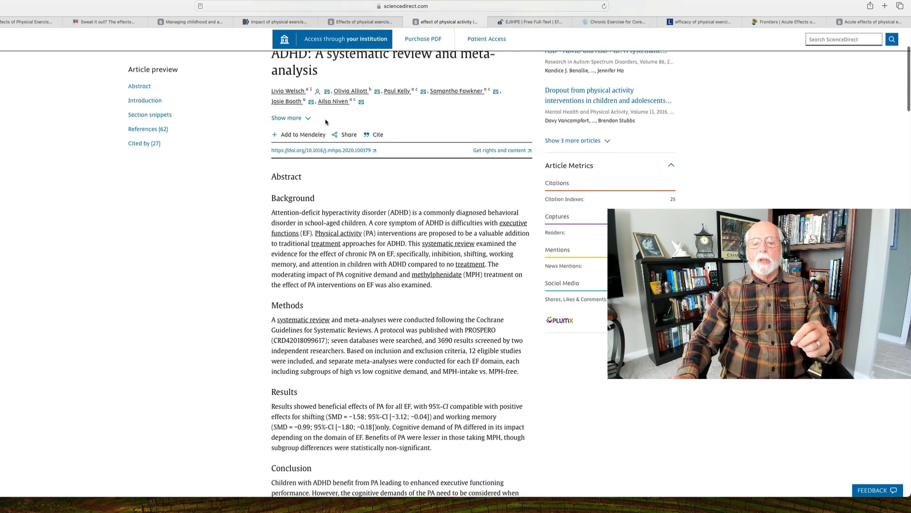
{"action": "scroll", "scroll_direction": "down", "scroll_amount": 3}
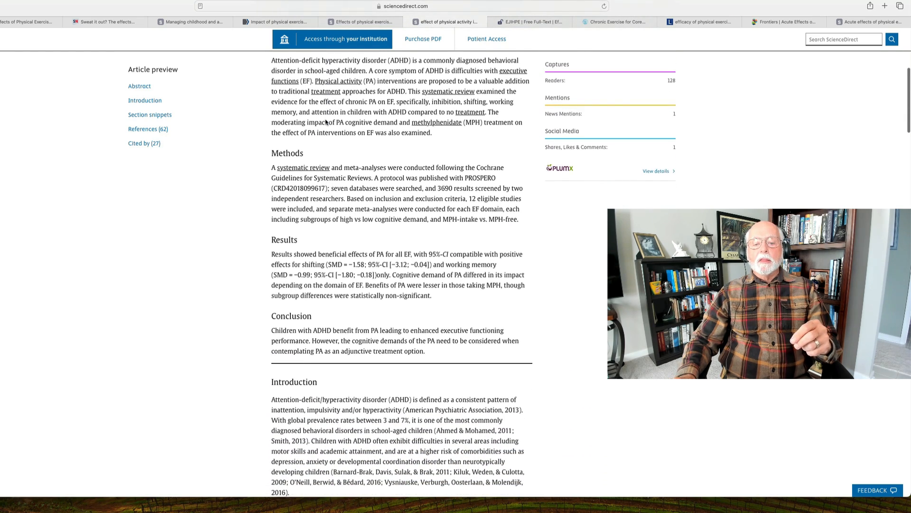
{"action": "scroll", "scroll_direction": "down", "scroll_amount": 3}
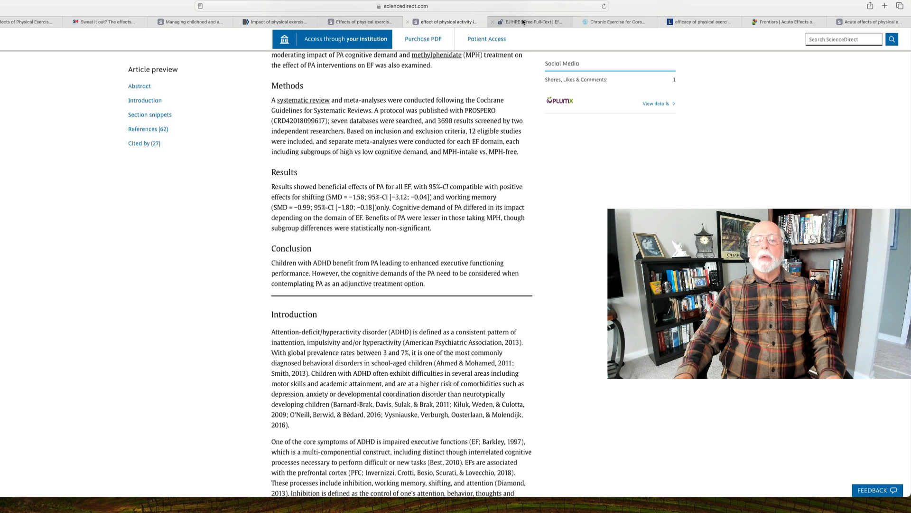
Switch to the 2022 MDPI EJIHPE review on sport and executive function and read its abstract
{"action": "left_click", "coordinate": [528, 21]}
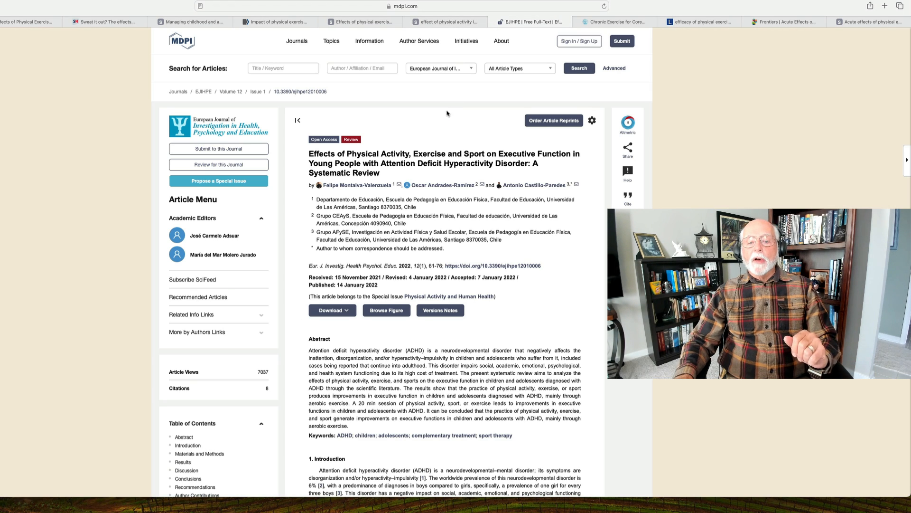
{"action": "scroll", "scroll_direction": "down", "scroll_amount": 3}
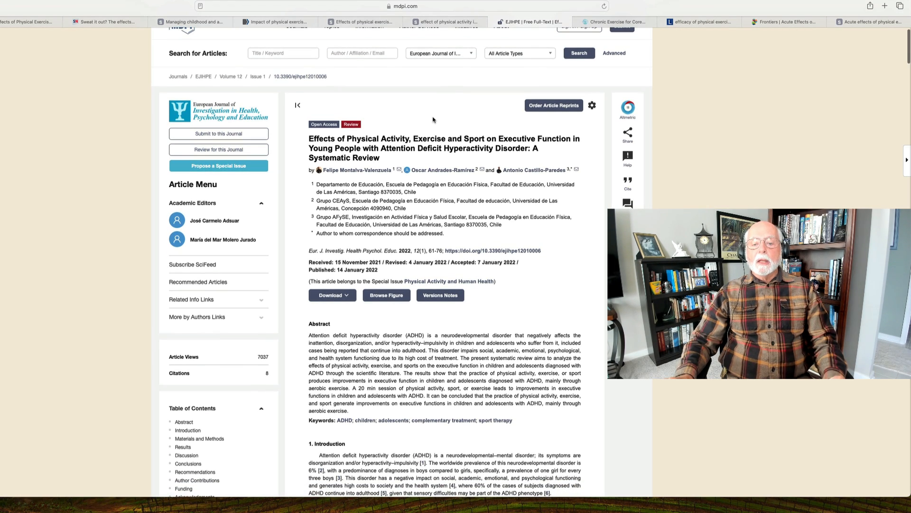
{"action": "scroll", "scroll_direction": "down", "scroll_amount": 3}
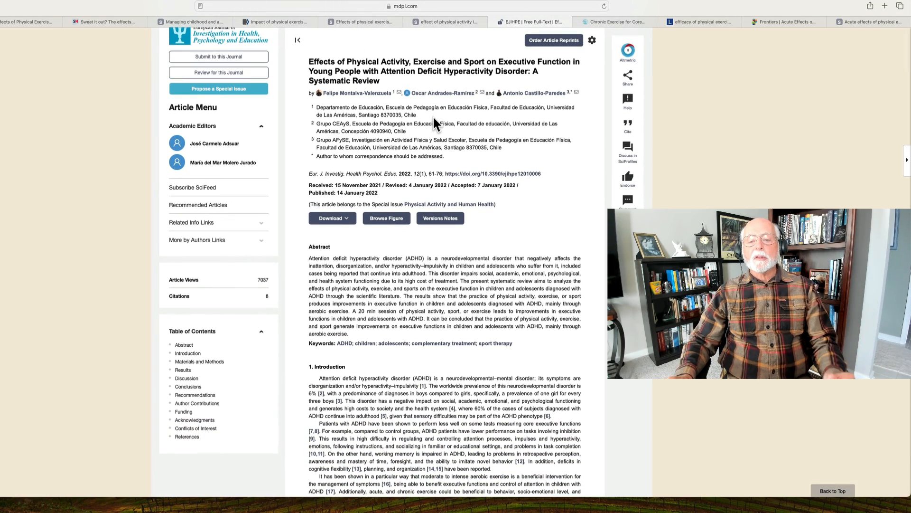
{"action": "scroll", "scroll_direction": "down", "scroll_amount": 3}
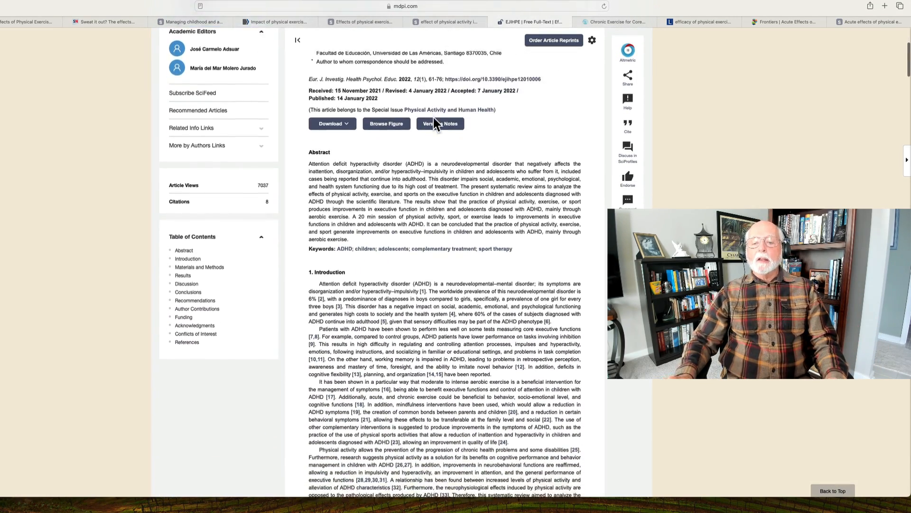
{"action": "scroll", "scroll_direction": "down", "scroll_amount": 3}
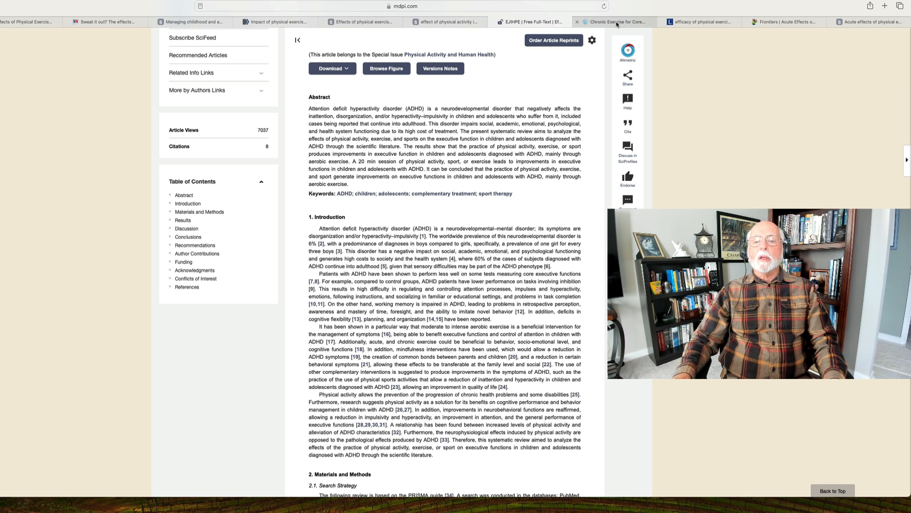
Switch to the 2022 Pediatrics chronic exercise meta-analysis and read its abstract through Conclusions
{"action": "left_click", "coordinate": [615, 22]}
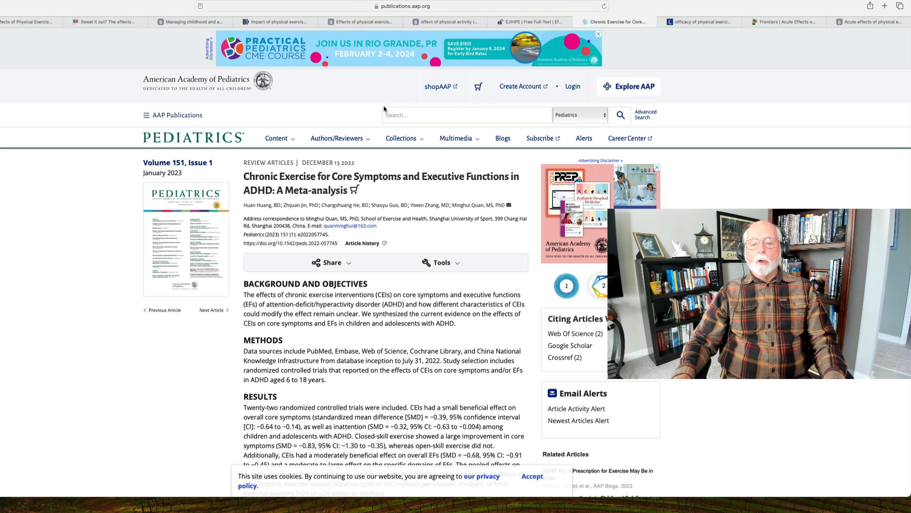
{"action": "scroll", "scroll_direction": "down", "scroll_amount": 3}
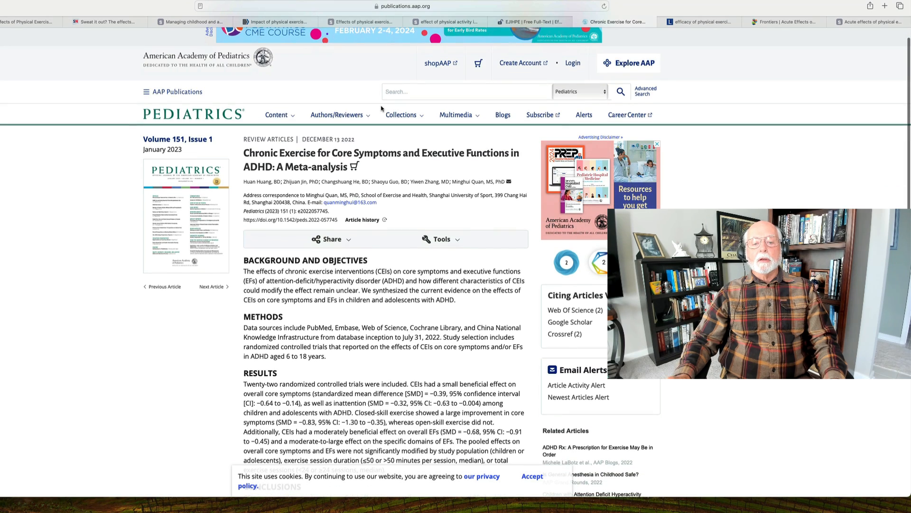
{"action": "scroll", "scroll_direction": "down", "scroll_amount": 3}
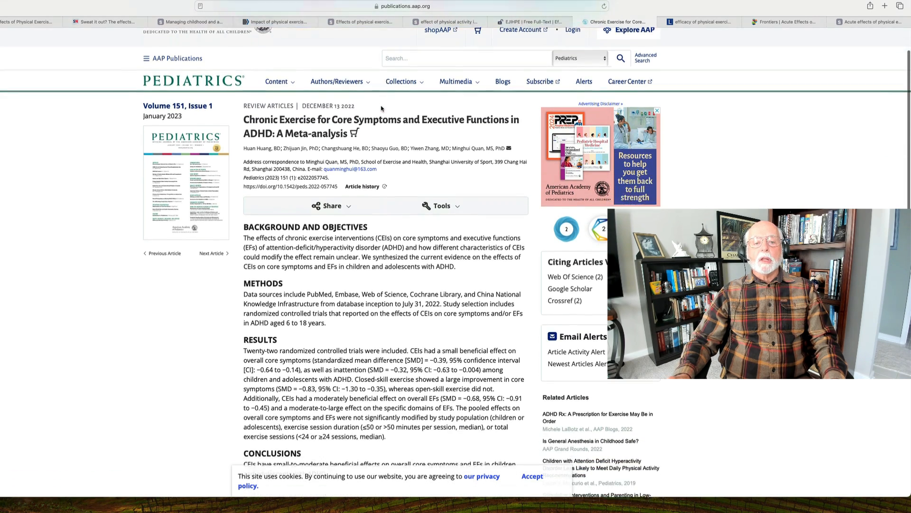
{"action": "scroll", "scroll_direction": "down", "scroll_amount": 3}
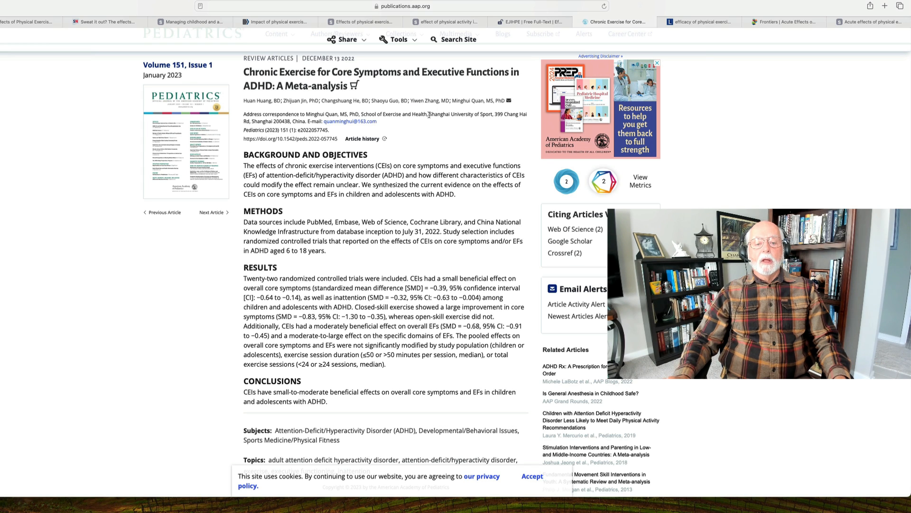
{"action": "scroll", "scroll_direction": "down", "scroll_amount": 3}
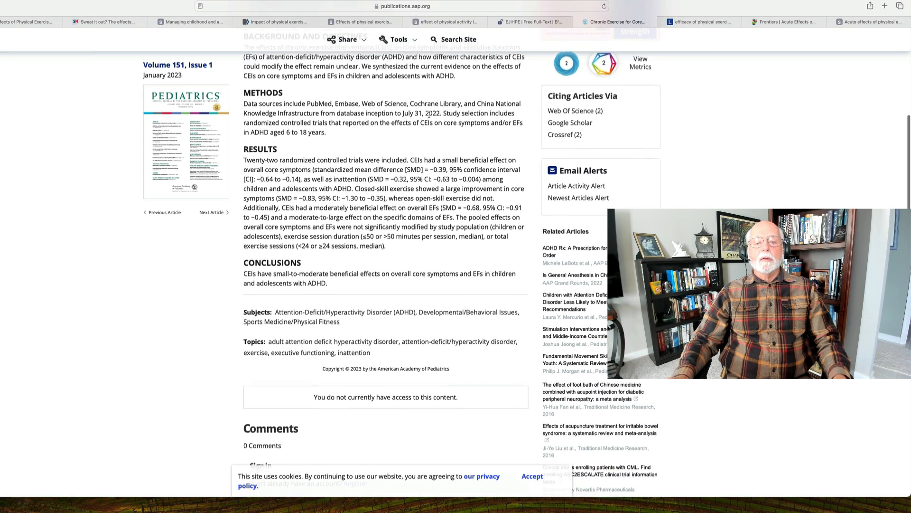
{"action": "scroll", "scroll_direction": "down", "scroll_amount": 3}
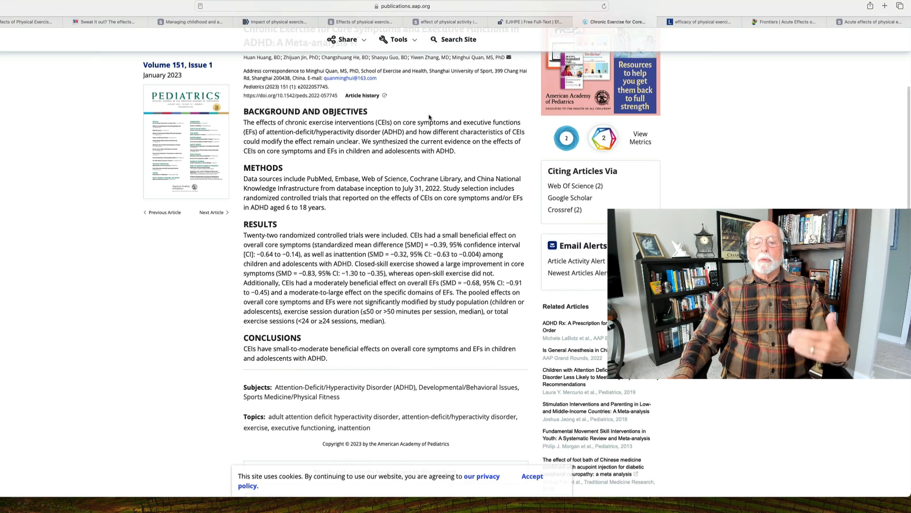
{"action": "scroll", "scroll_direction": "down", "scroll_amount": 3}
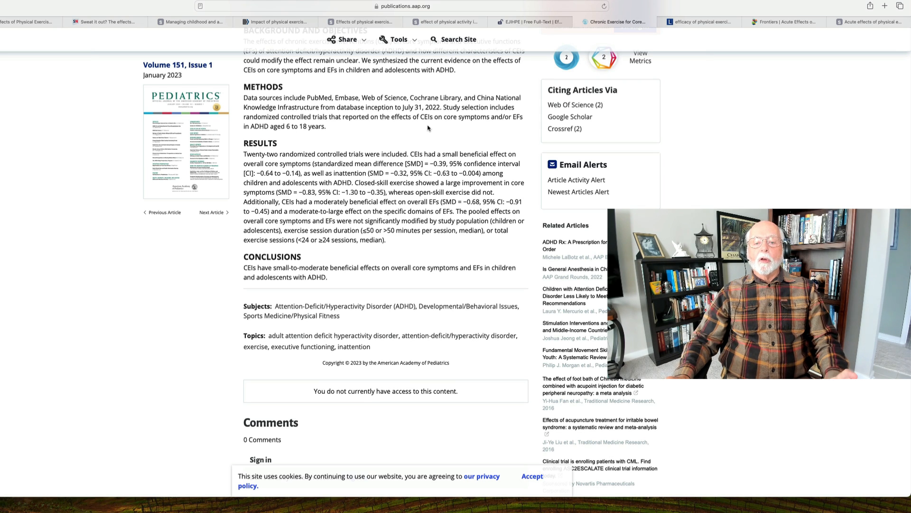
{"action": "scroll", "scroll_direction": "down", "scroll_amount": 3}
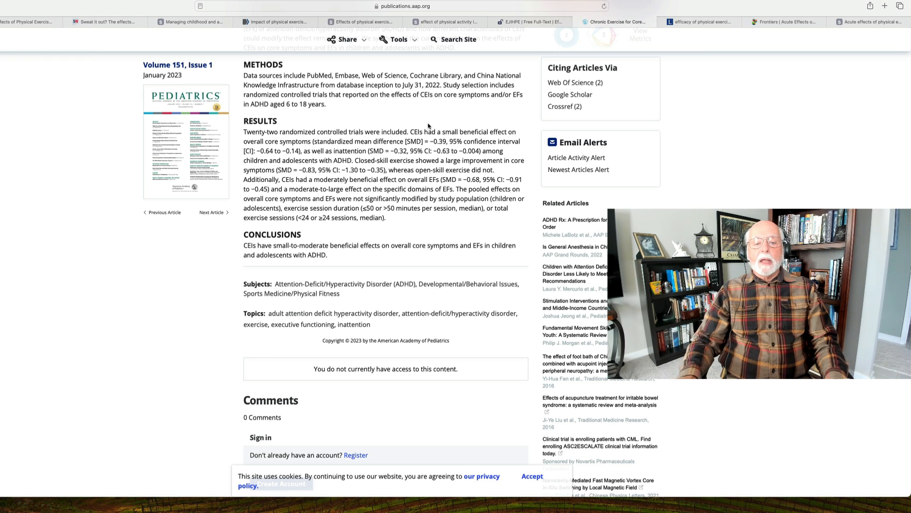
{"action": "scroll", "scroll_direction": "down", "scroll_amount": 3}
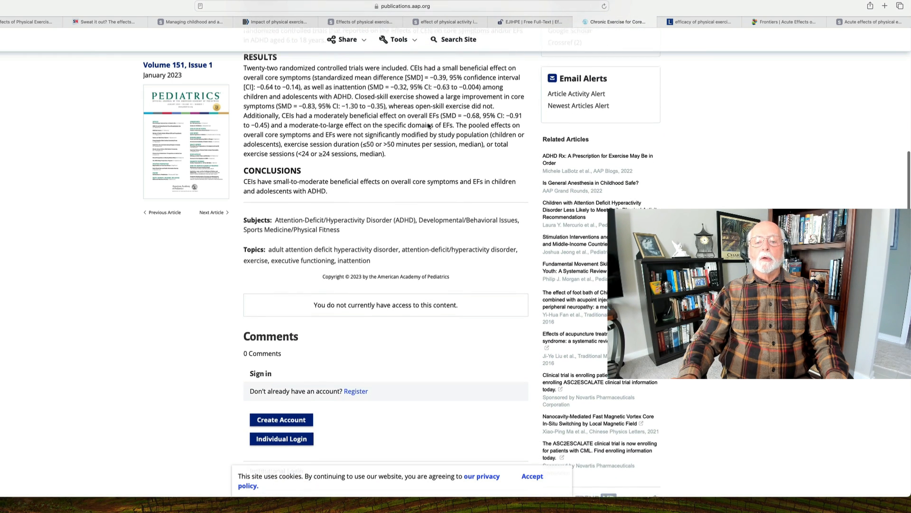
{"action": "scroll", "scroll_direction": "down", "scroll_amount": 3}
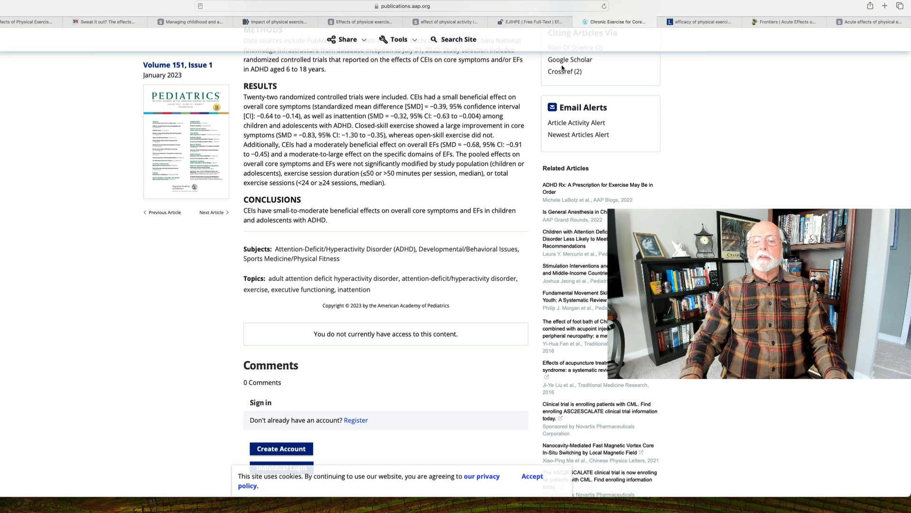
{"action": "mouse_move", "coordinate": [650, 74]}
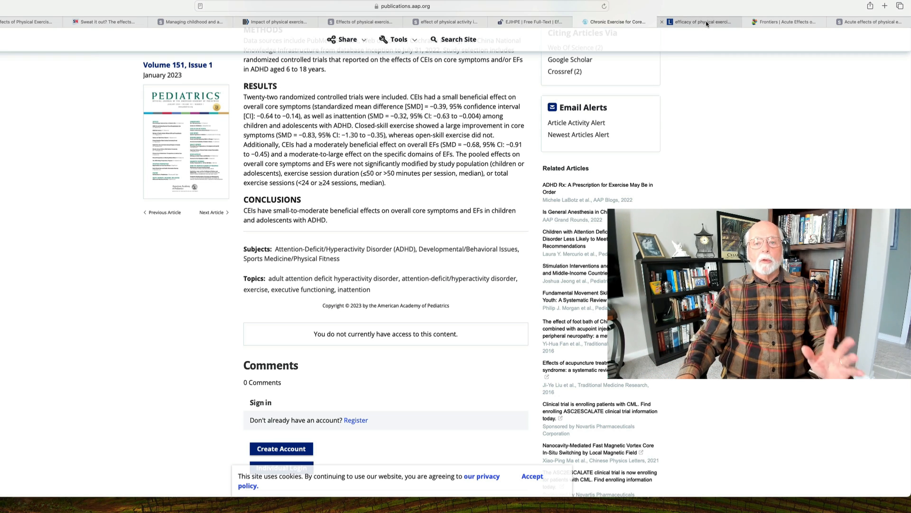
Switch to the eClinicalMedicine exercise efficacy review and bring its Summary into view
{"action": "left_click", "coordinate": [701, 21]}
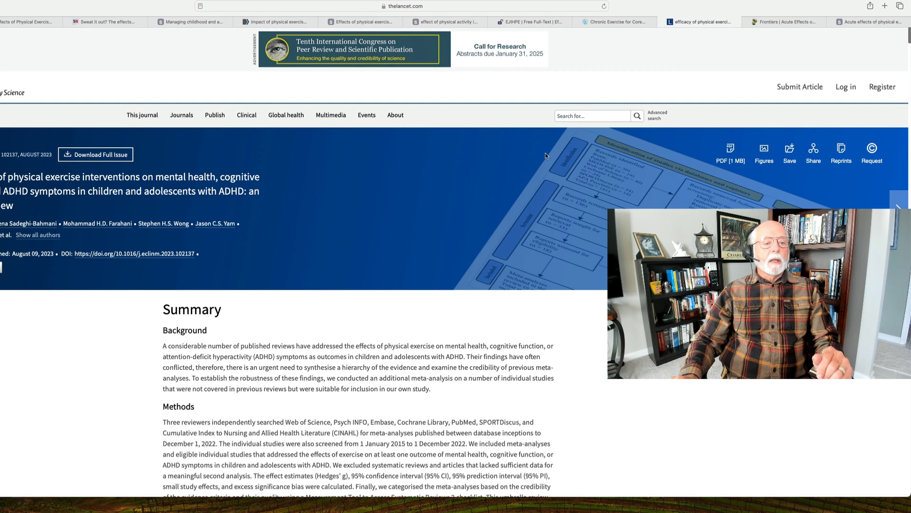
{"action": "scroll", "scroll_direction": "down", "scroll_amount": 3}
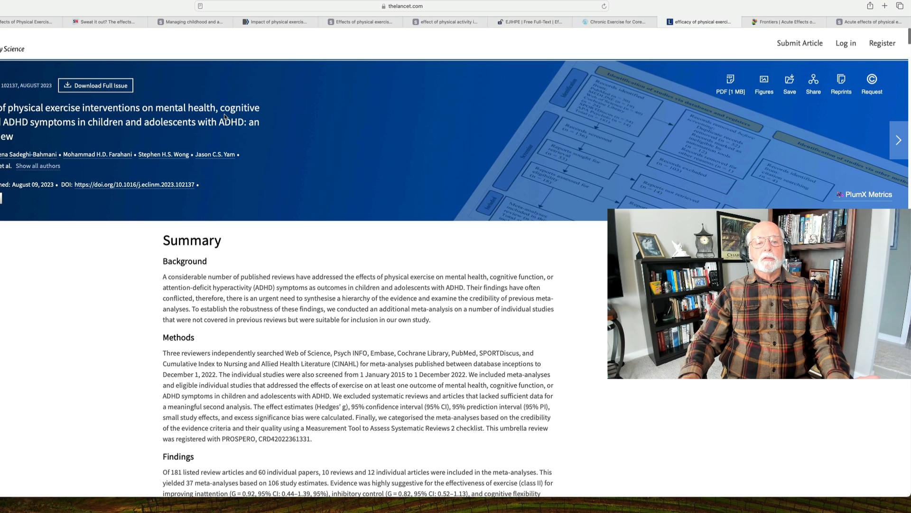
{"action": "mouse_move", "coordinate": [285, 119]}
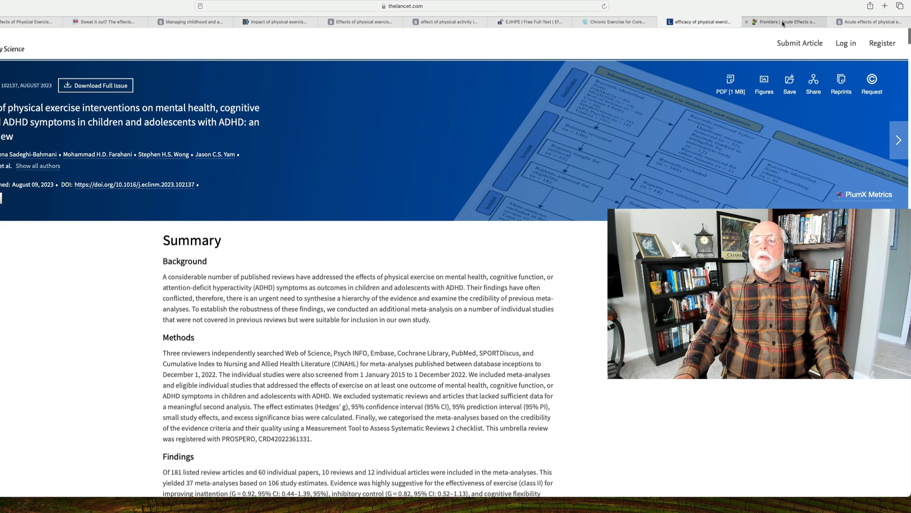
Switch to the 2019 Frontiers study on acute aerobic exercise in adult ADHD and read its abstract
{"action": "left_click", "coordinate": [785, 22]}
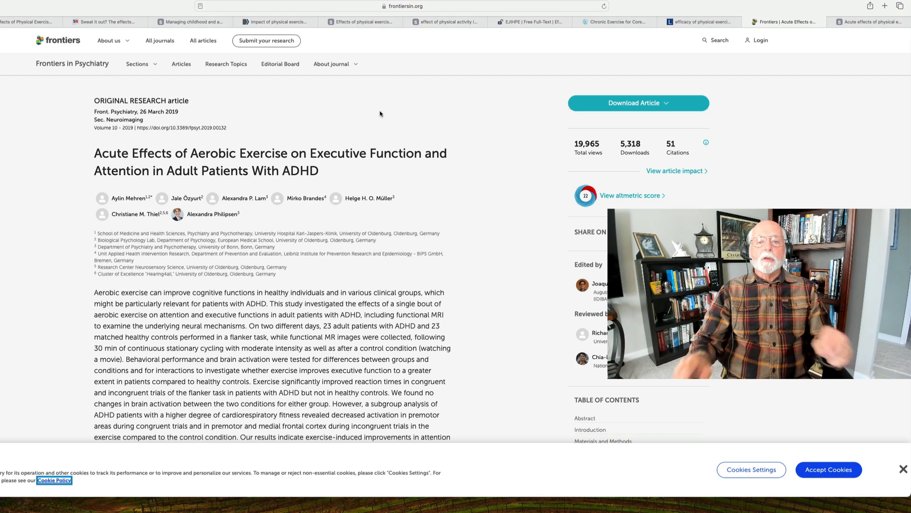
{"action": "scroll", "scroll_direction": "down", "scroll_amount": 3}
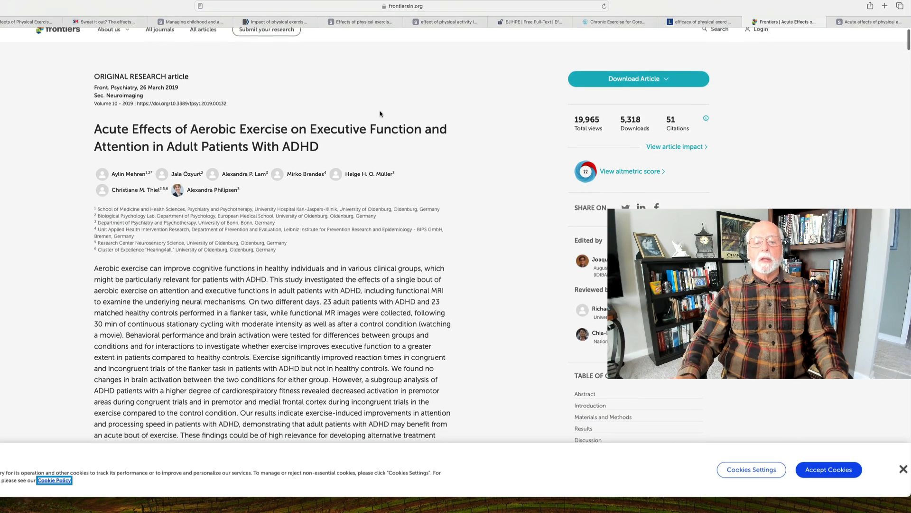
{"action": "scroll", "scroll_direction": "down", "scroll_amount": 3}
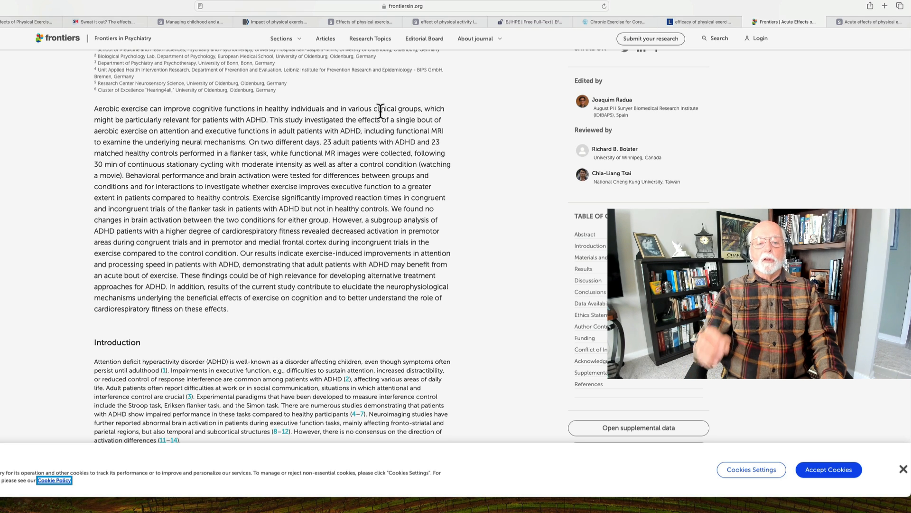
{"action": "scroll", "scroll_direction": "down", "scroll_amount": 3}
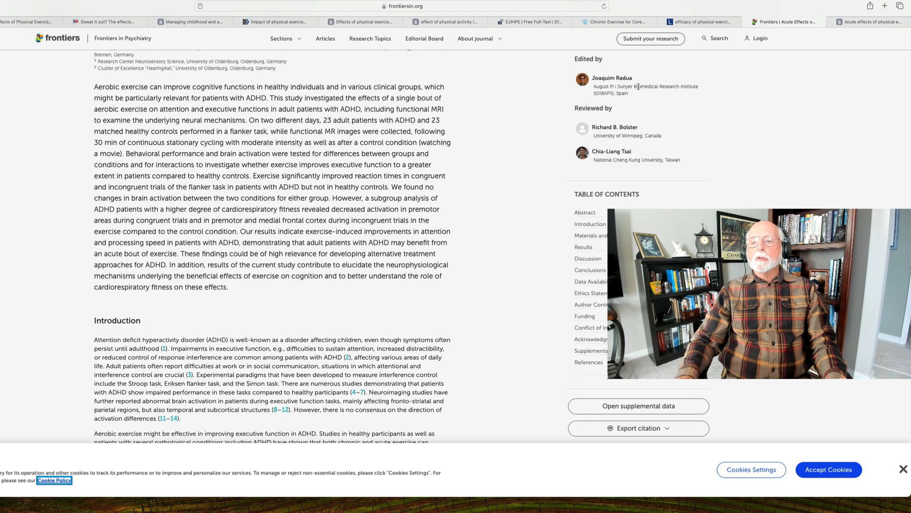
Switch to the 2022 study on acute HIIT in ADHD college students and review its abstract
{"action": "left_click", "coordinate": [865, 22]}
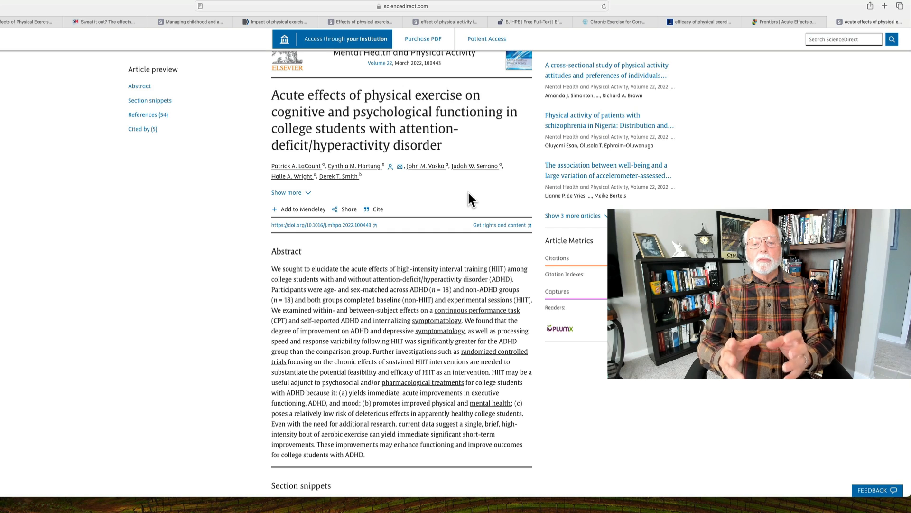
{"action": "scroll", "scroll_direction": "down", "scroll_amount": 3}
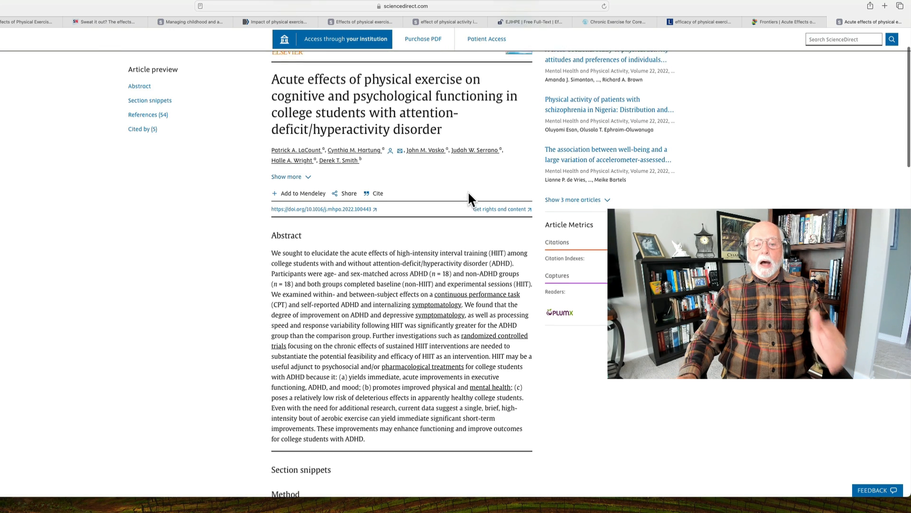
{"action": "scroll", "scroll_direction": "down", "scroll_amount": 3}
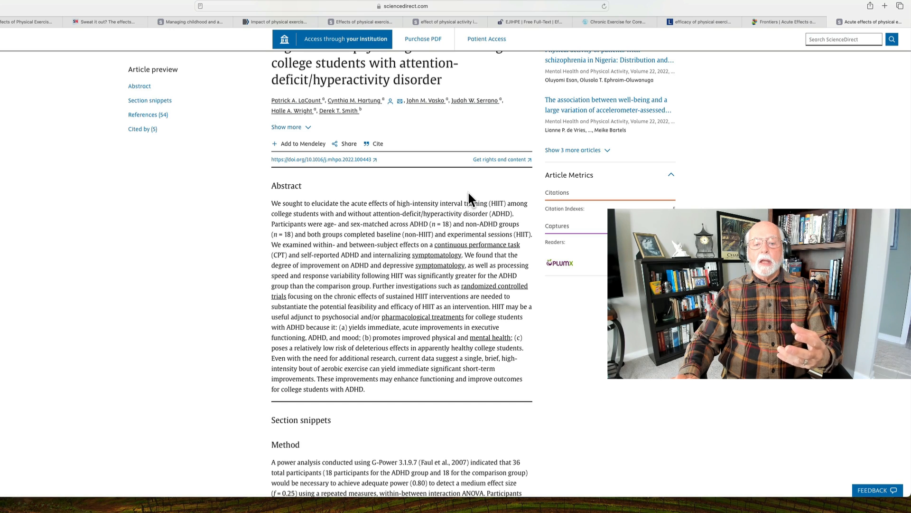
{"action": "scroll", "scroll_direction": "down", "scroll_amount": 3}
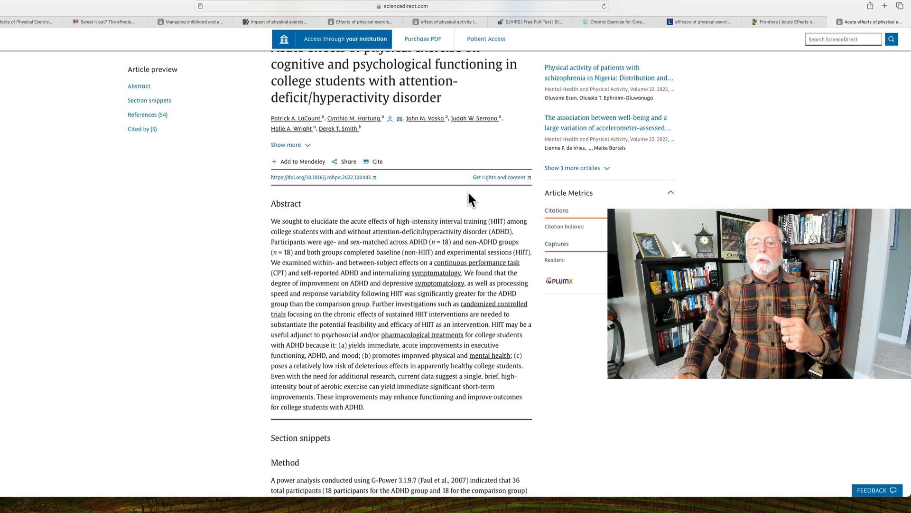
{"action": "scroll", "scroll_direction": "down", "scroll_amount": 3}
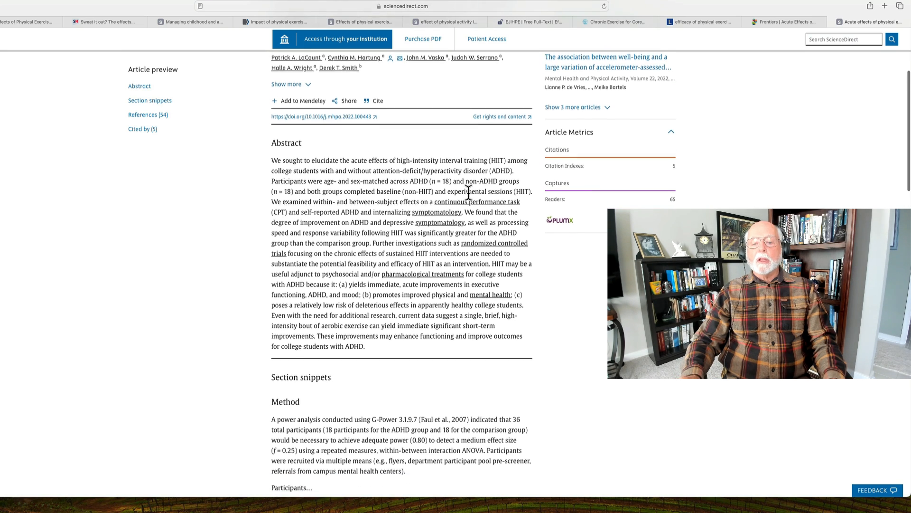
{"action": "scroll", "scroll_direction": "down", "scroll_amount": 3}
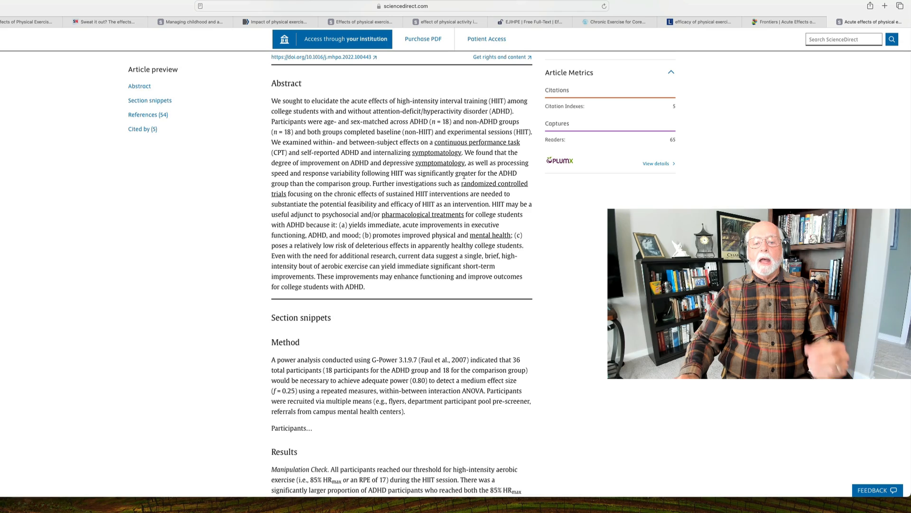
{"action": "scroll", "scroll_direction": "down", "scroll_amount": 3}
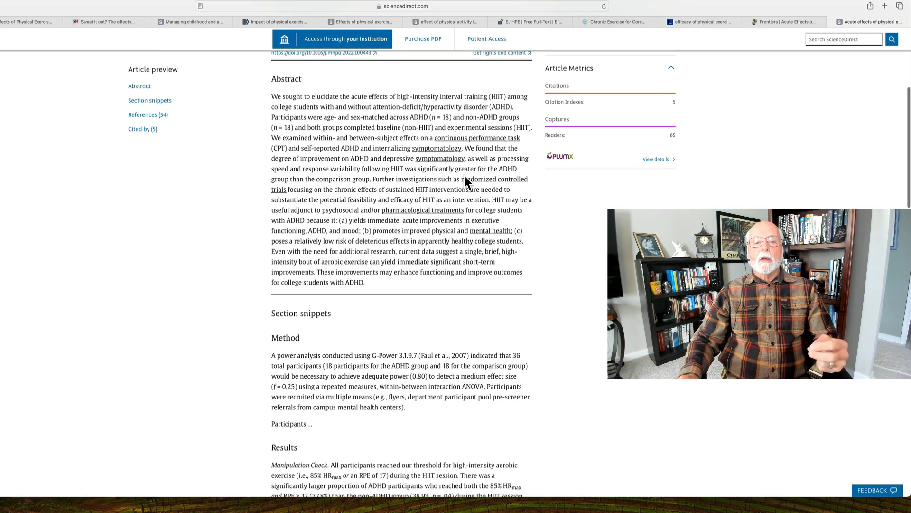
{"action": "scroll", "scroll_direction": "up", "scroll_amount": 3}
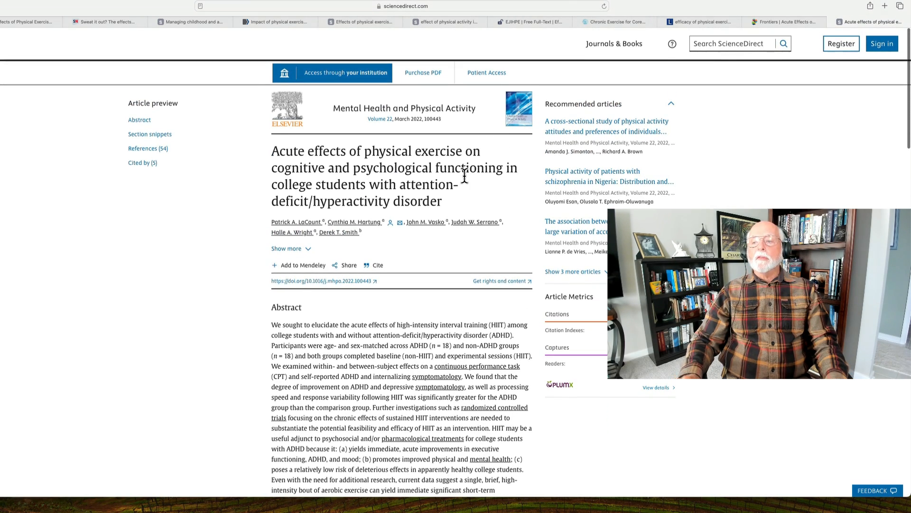